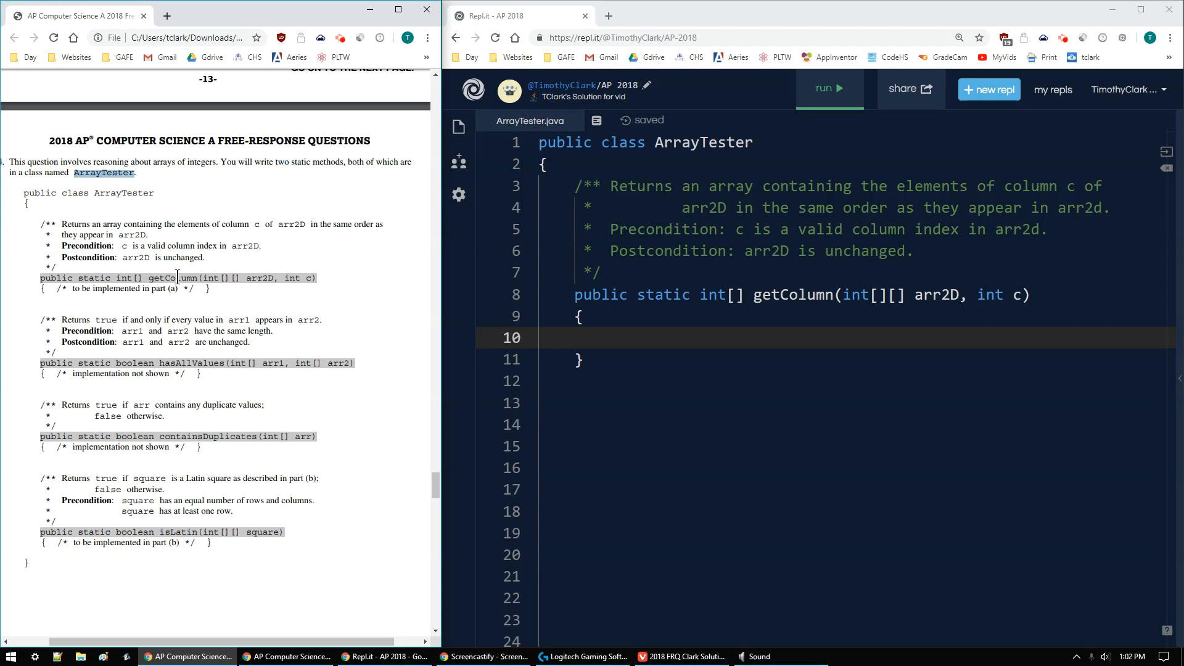
Step: Read the getColumn description, then scroll to the example array with expected result {1, 4, 7, 5}
{"action": "double_click", "coordinate": [173, 278]}
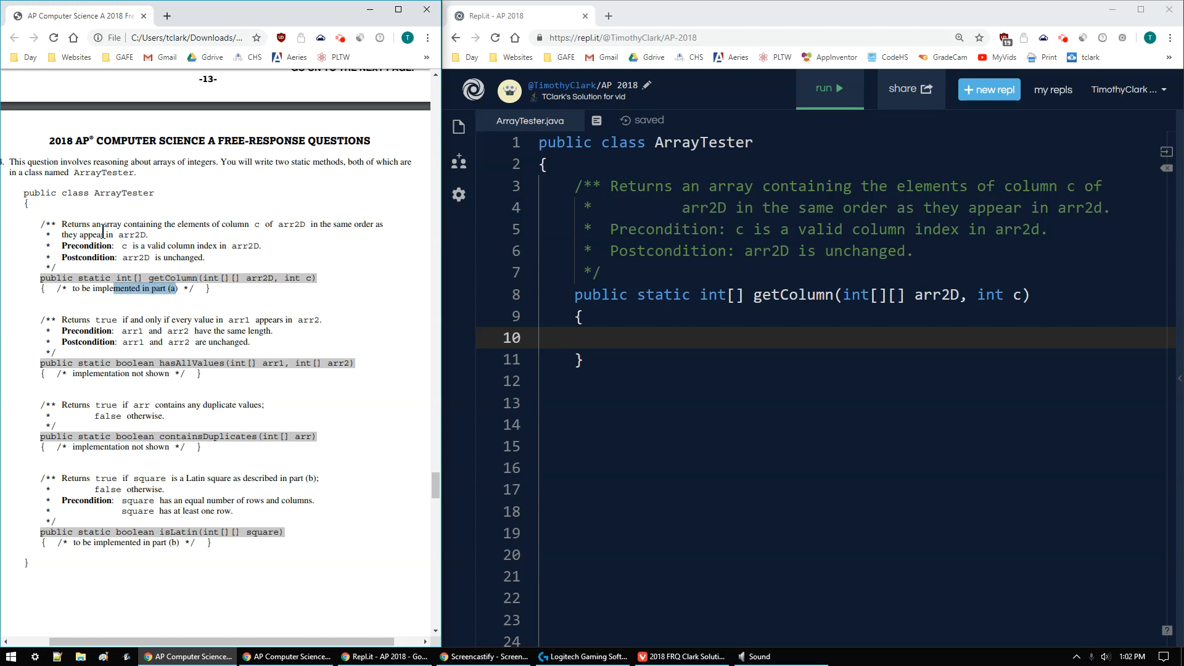
{"action": "left_click_drag", "start_coordinate": [72, 224], "coordinate": [248, 224]}
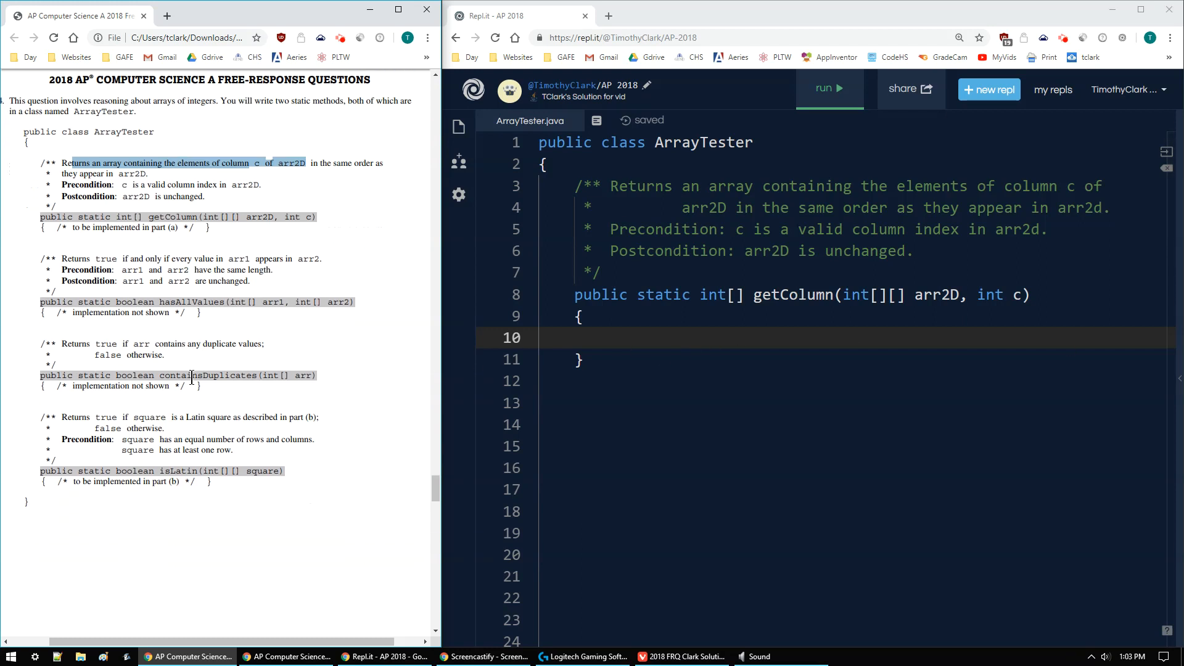
{"action": "scroll", "scroll_direction": "down", "scroll_amount": 3}
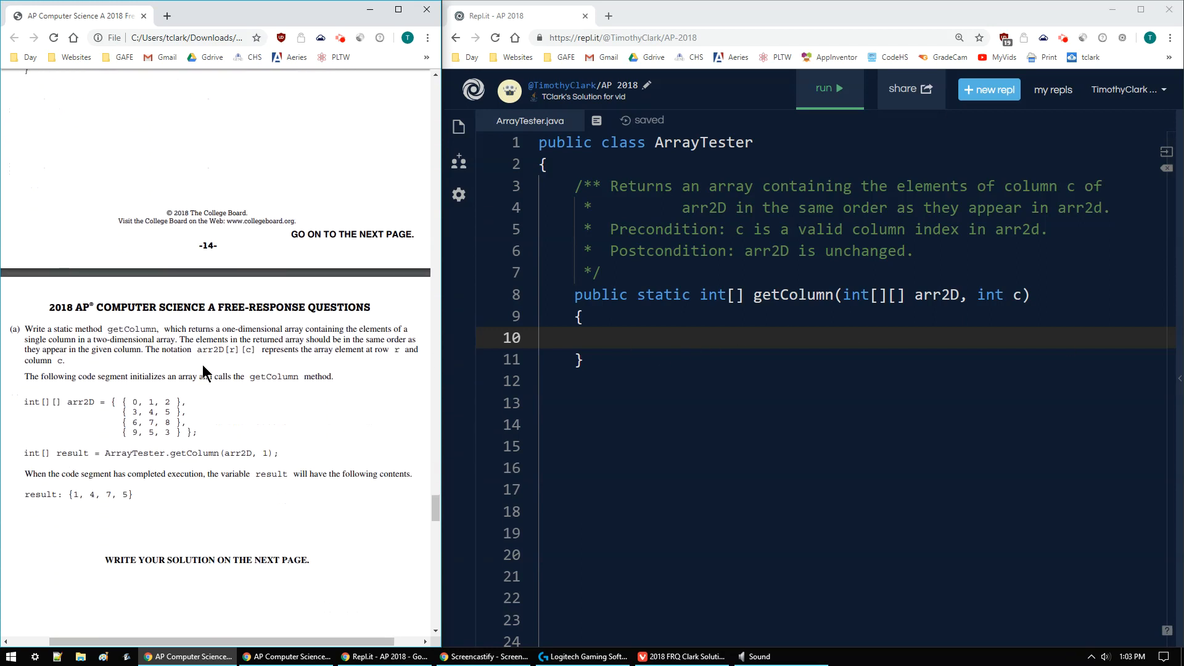
{"action": "scroll", "scroll_direction": "down", "scroll_amount": 3}
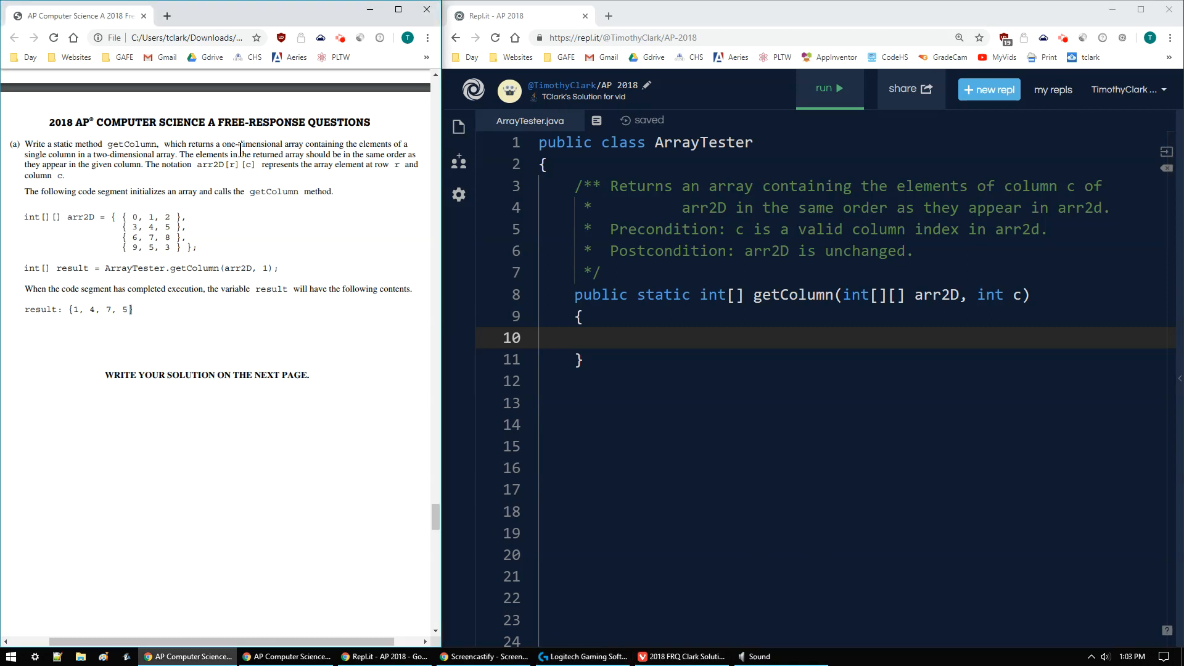
{"action": "mouse_move", "coordinate": [71, 158]}
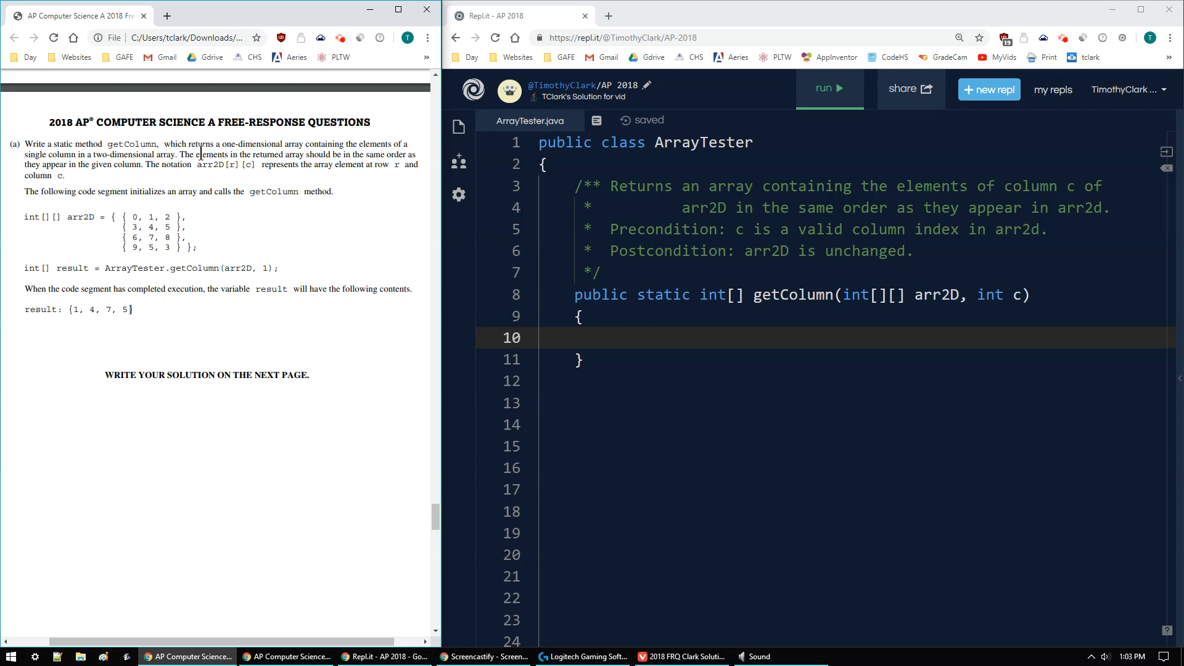
{"action": "mouse_move", "coordinate": [171, 161]}
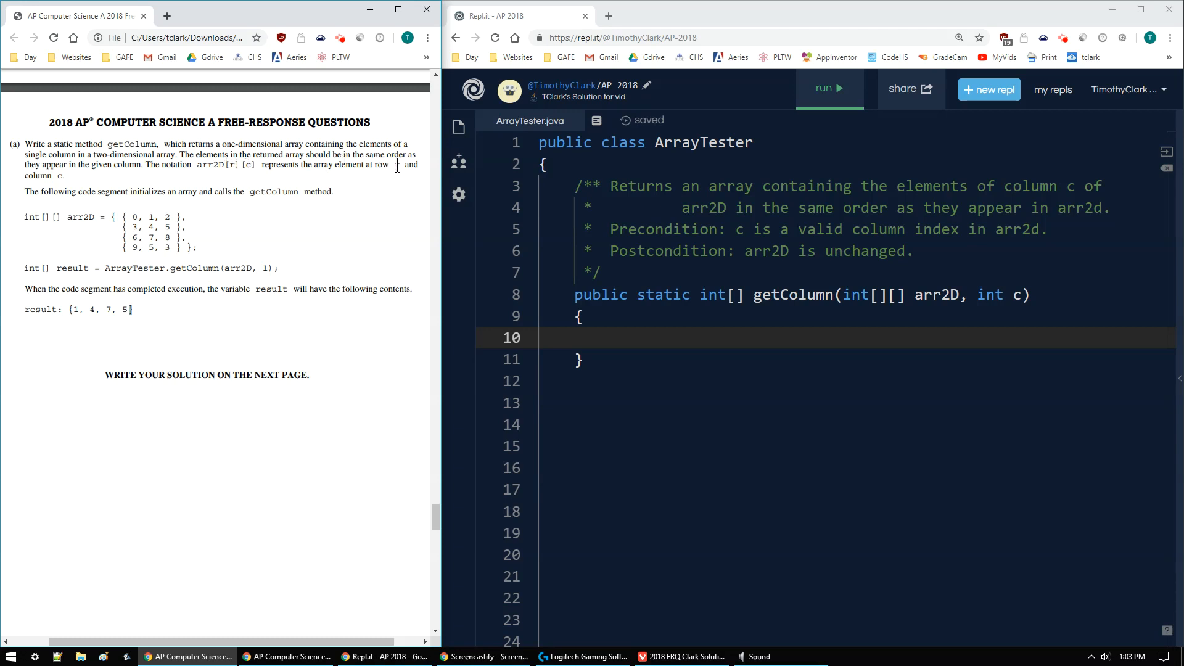
{"action": "mouse_move", "coordinate": [228, 175]}
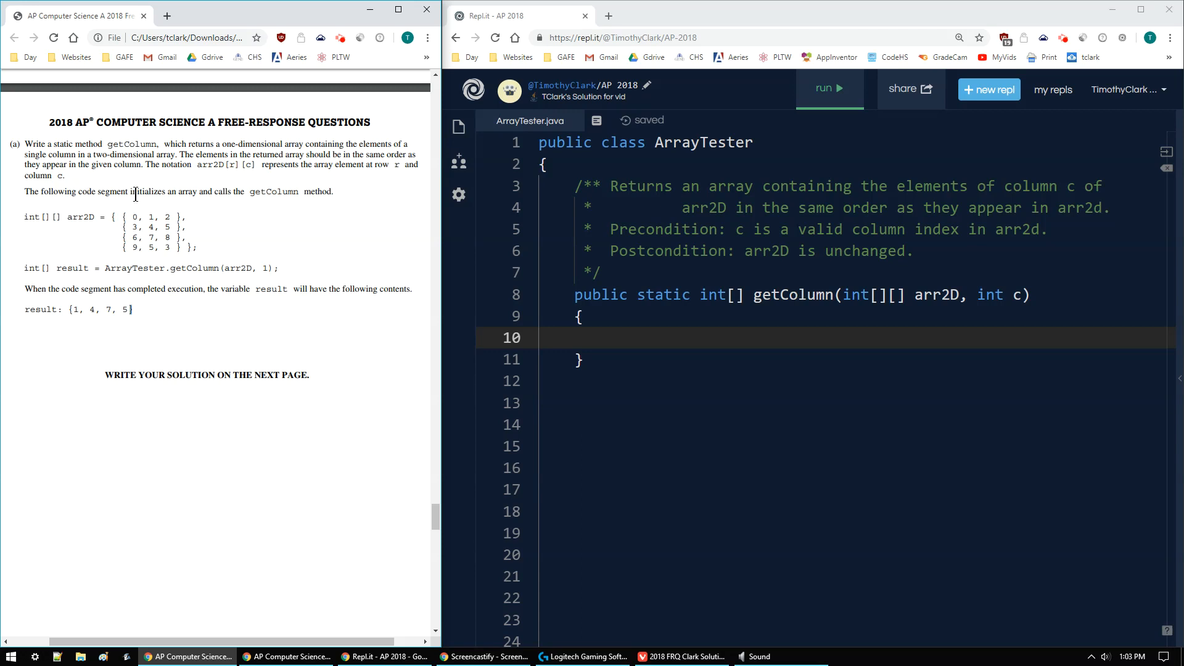
{"action": "mouse_move", "coordinate": [259, 192]}
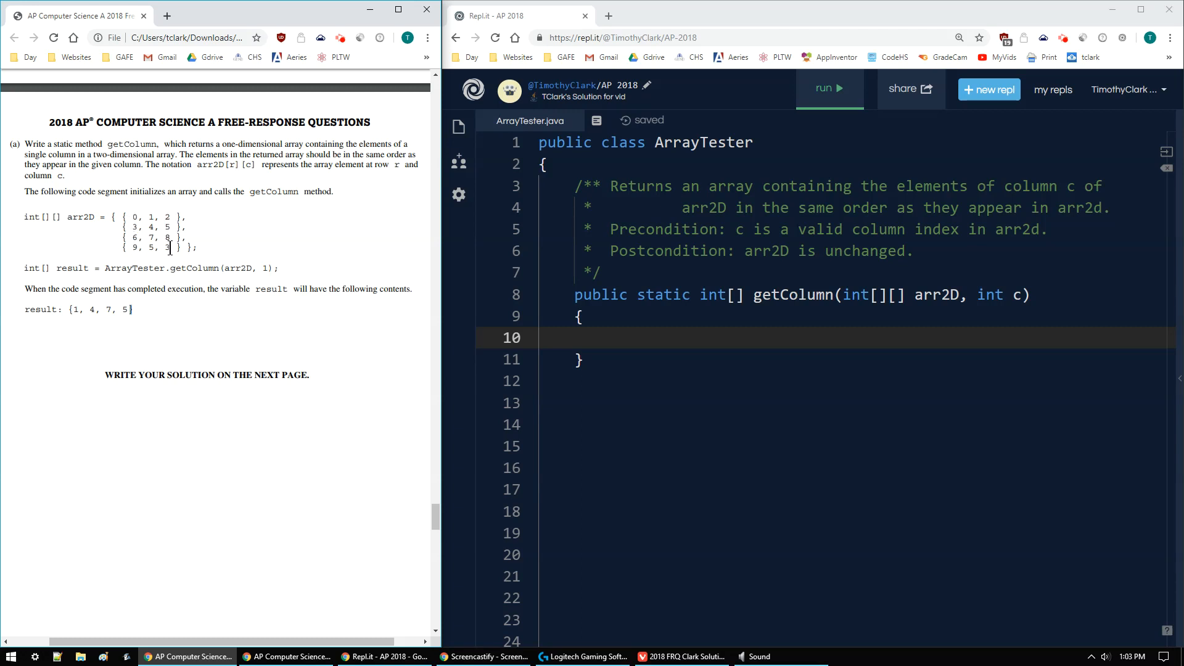
{"action": "double_click", "coordinate": [194, 268]}
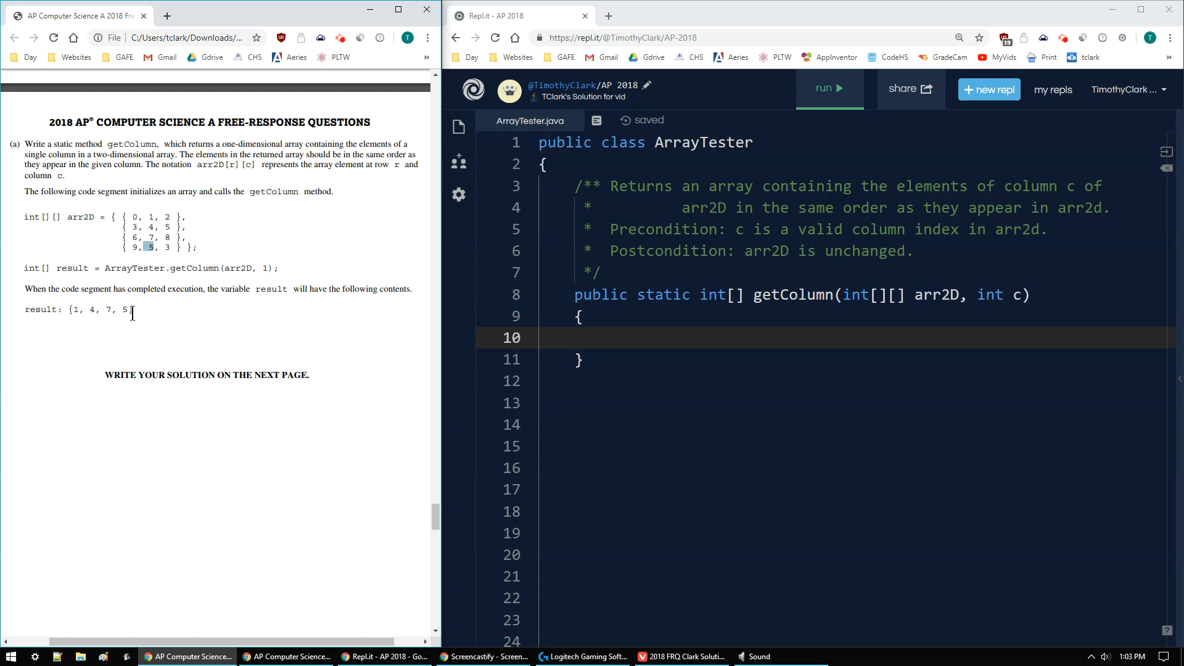
{"action": "scroll", "scroll_direction": "down", "scroll_amount": 3}
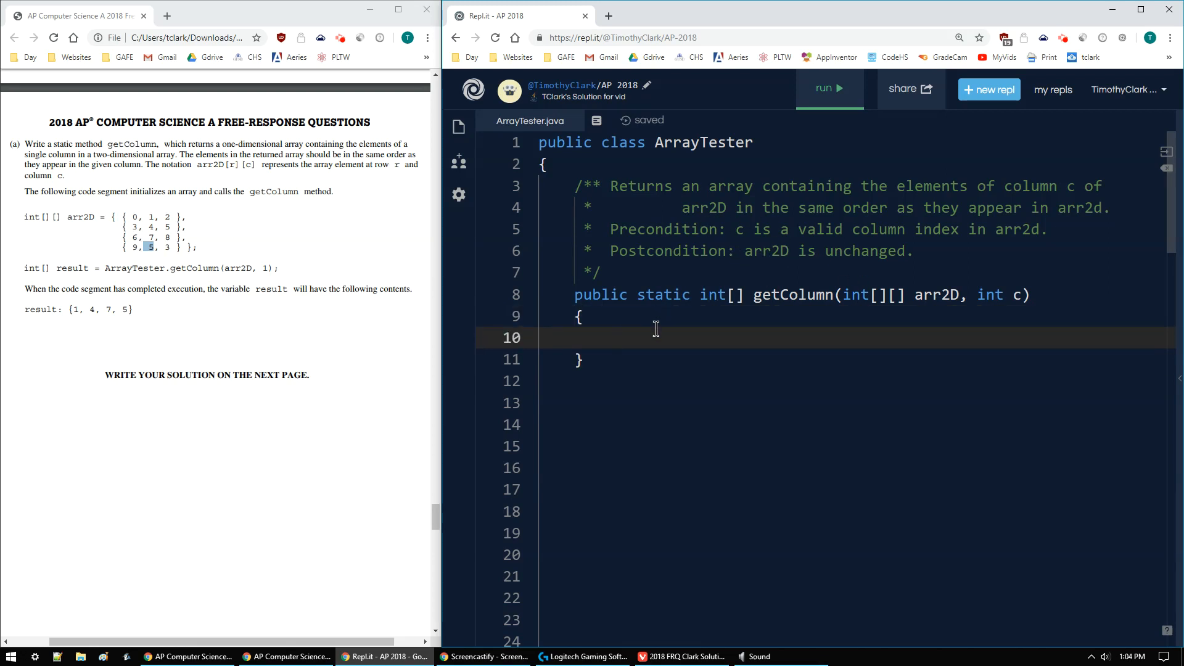
{"action": "mouse_move", "coordinate": [670, 337]}
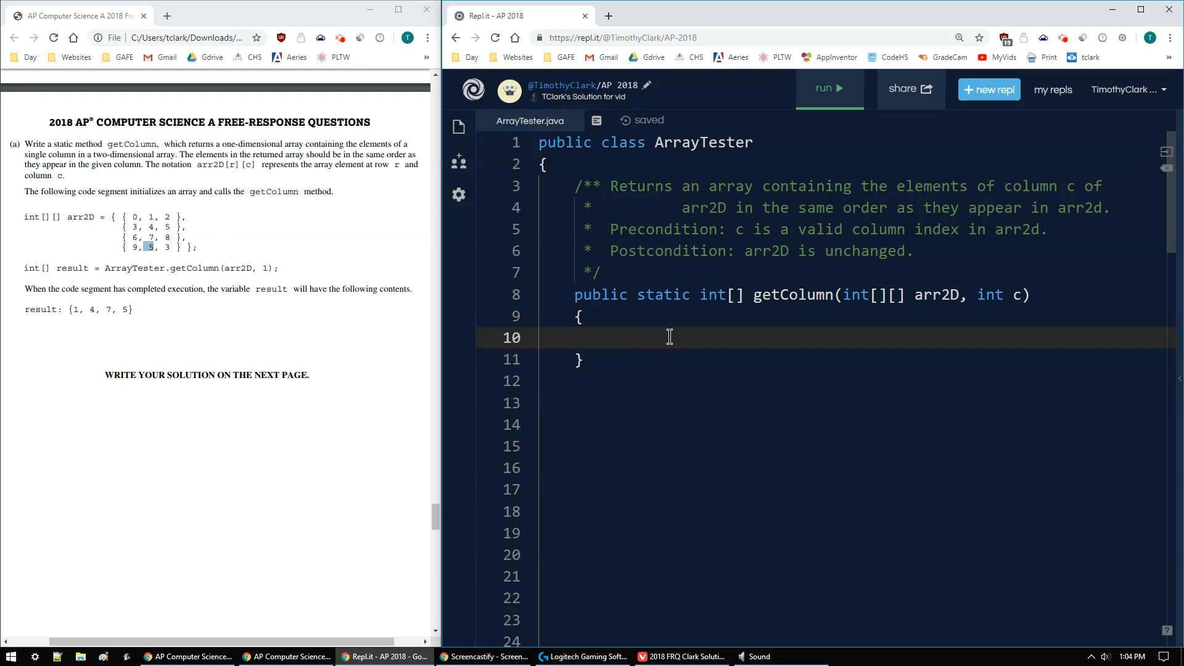
Step: Type int[] result = new int[arr2D.length]; as getColumn's first line
{"action": "type", "text": "int[]"}
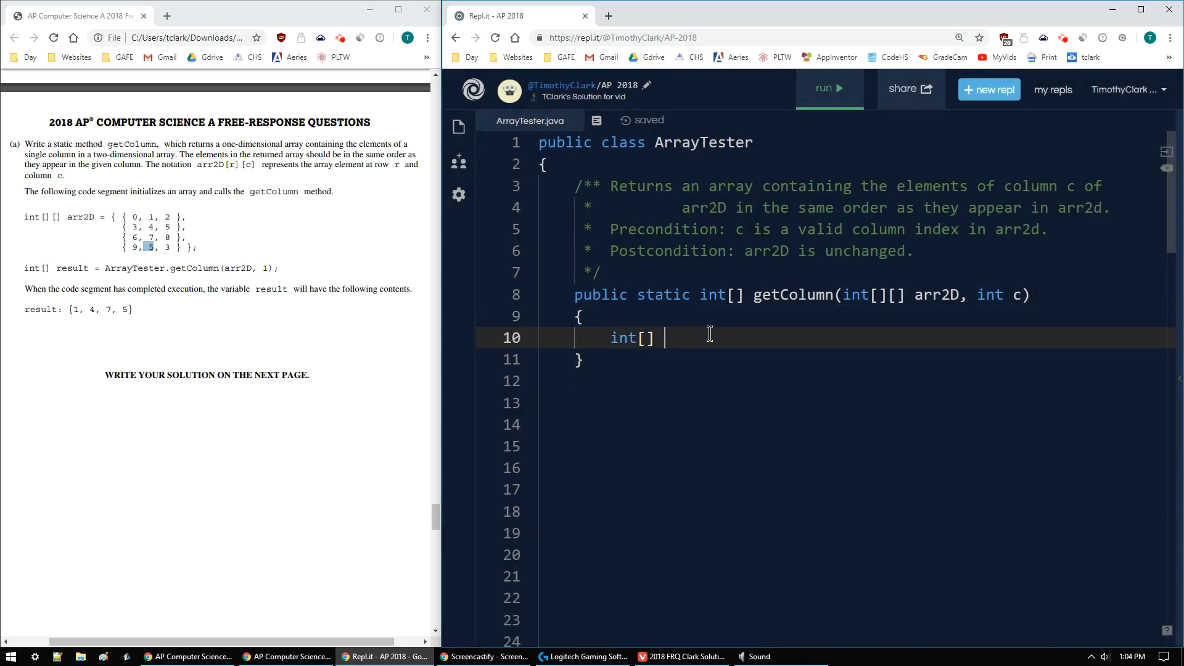
{"action": "type", "text": "resu"}
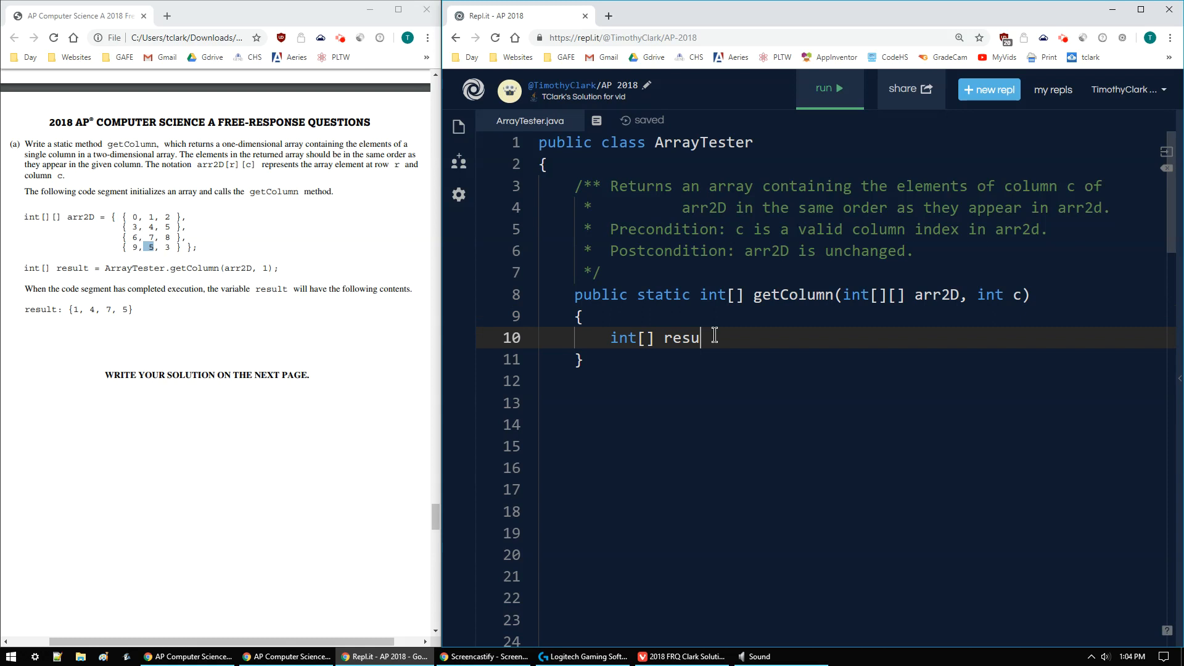
{"action": "type", "text": "lt = new"}
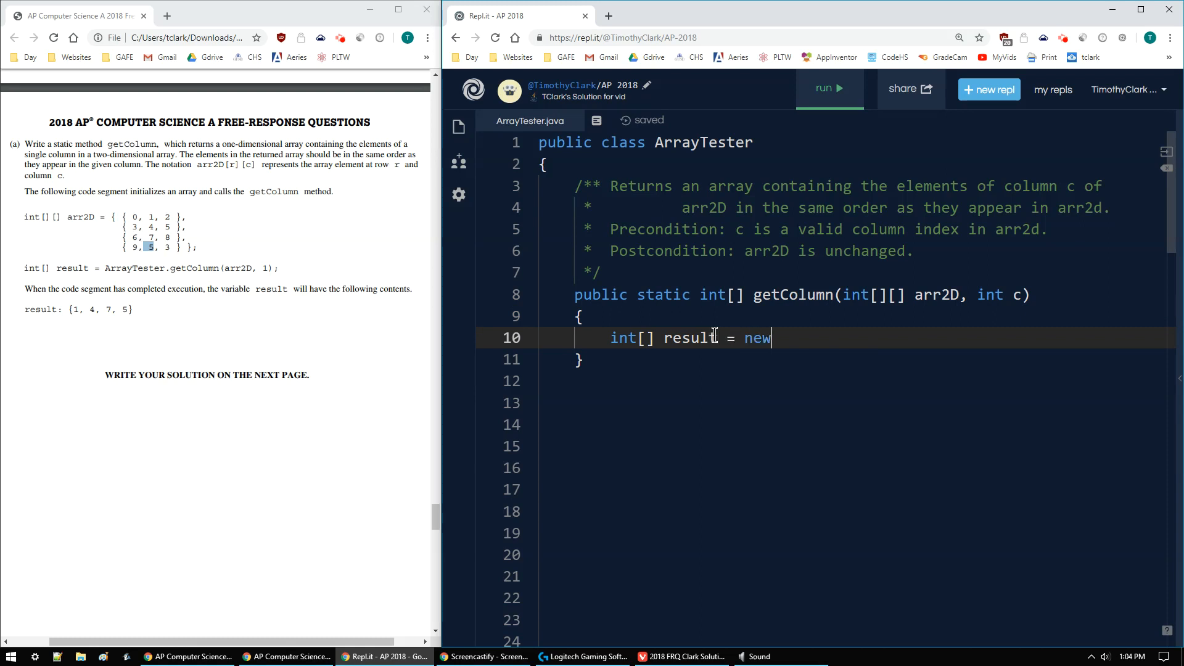
{"action": "type", "text": "int[]"}
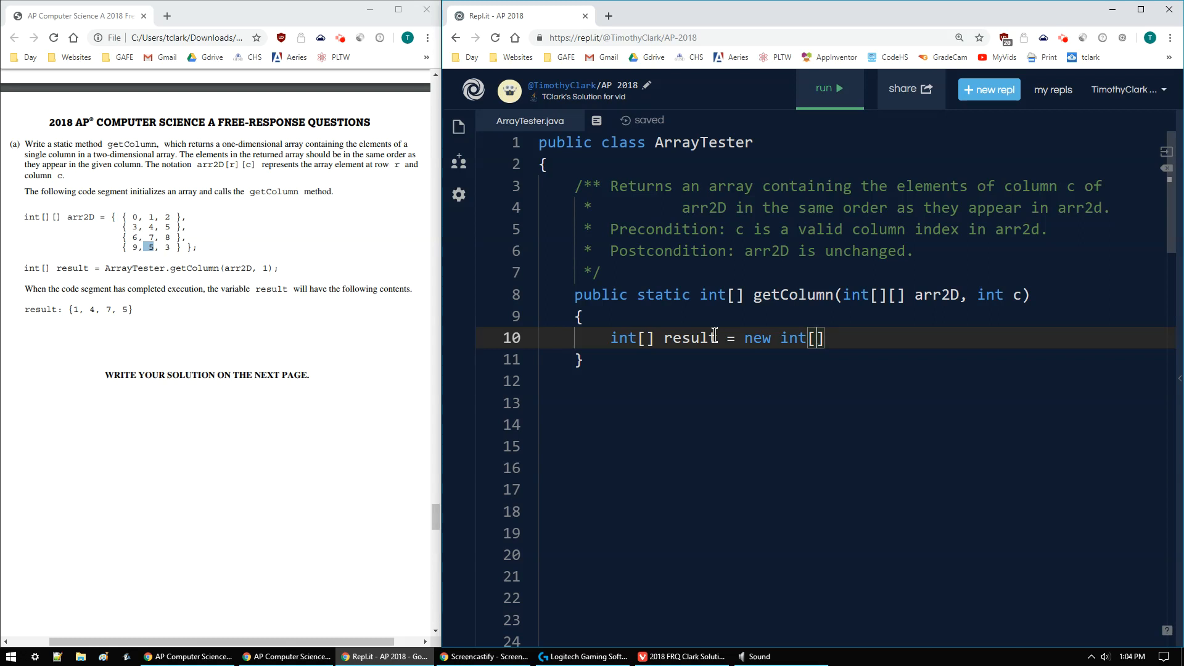
{"action": "type", "text": "arrd"}
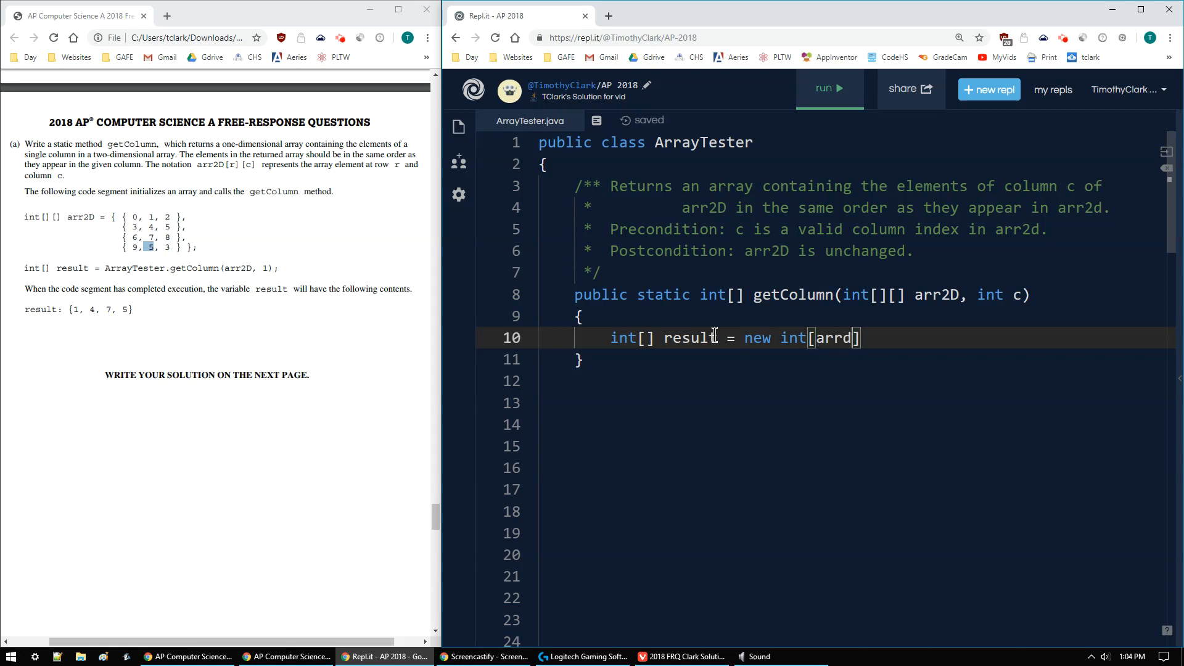
{"action": "type", "text": "2"}
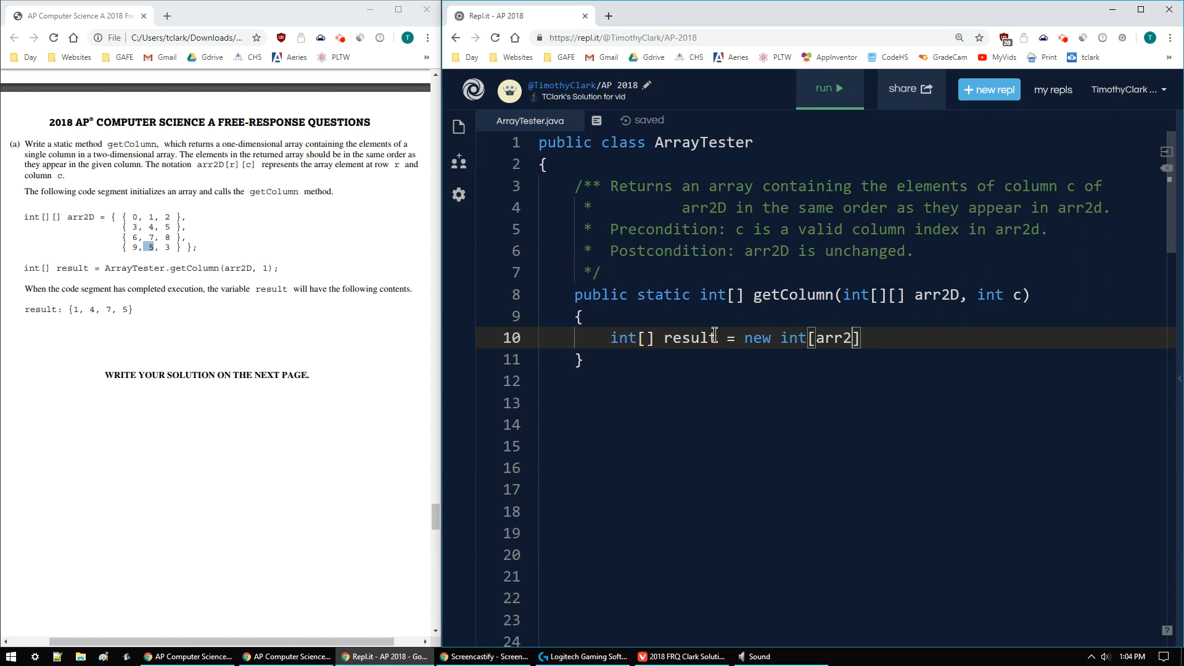
{"action": "type", "text": "D"}
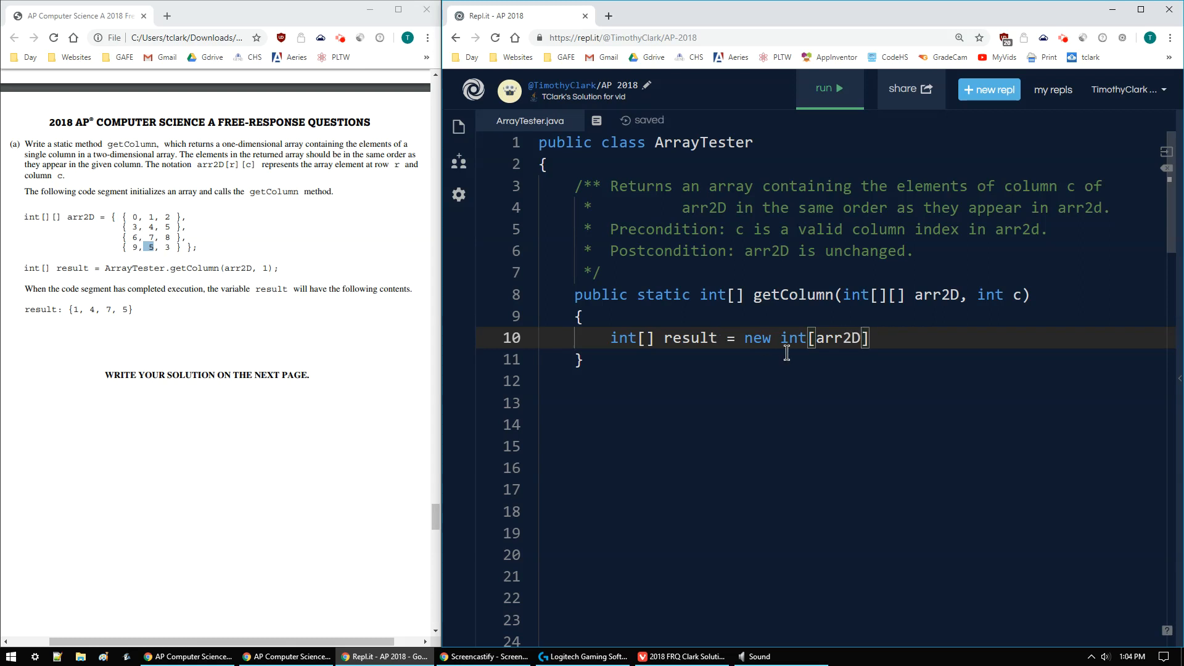
{"action": "mouse_move", "coordinate": [931, 295]}
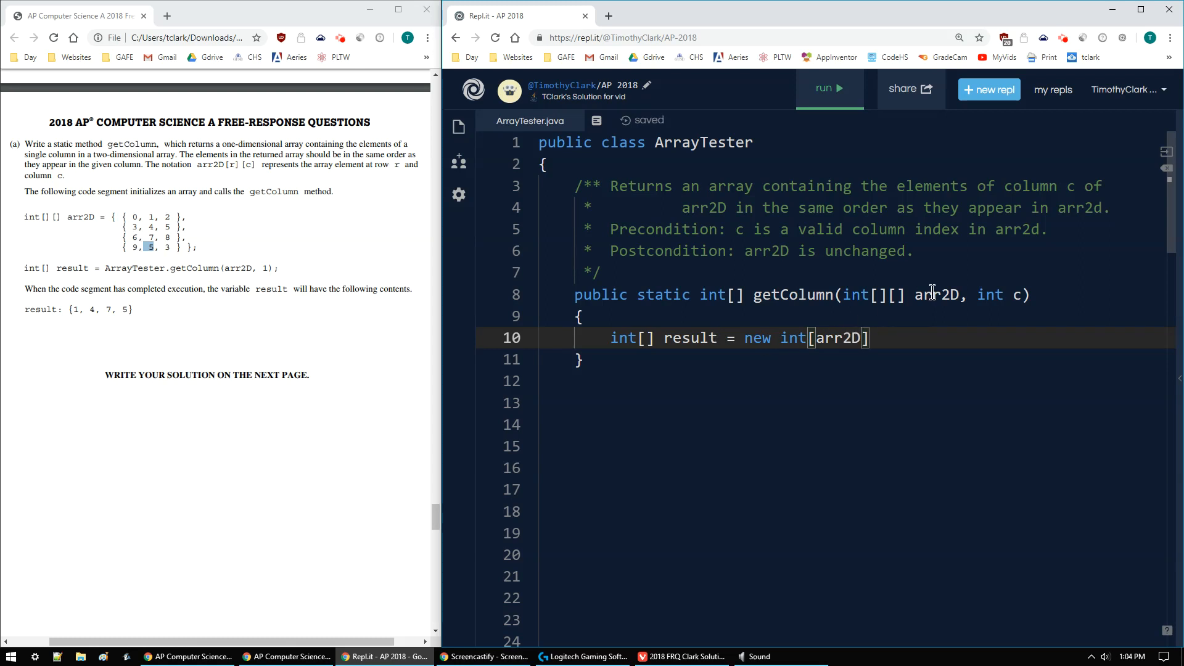
{"action": "type", "text": "/le"}
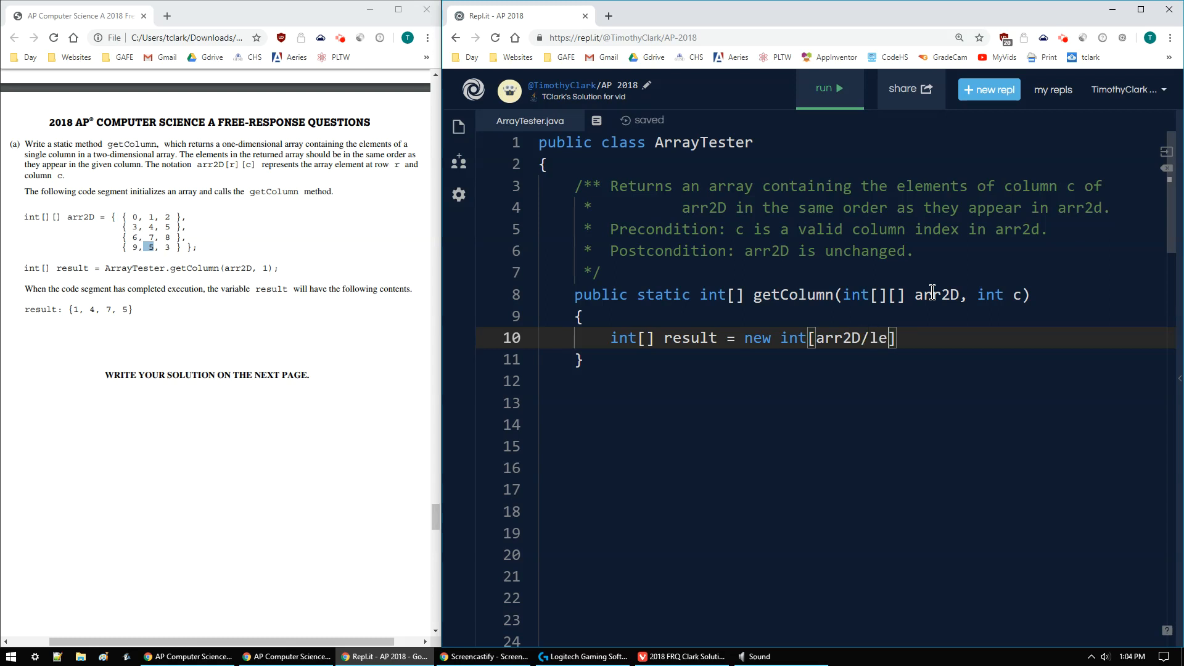
{"action": "type", "text": "ngth"}
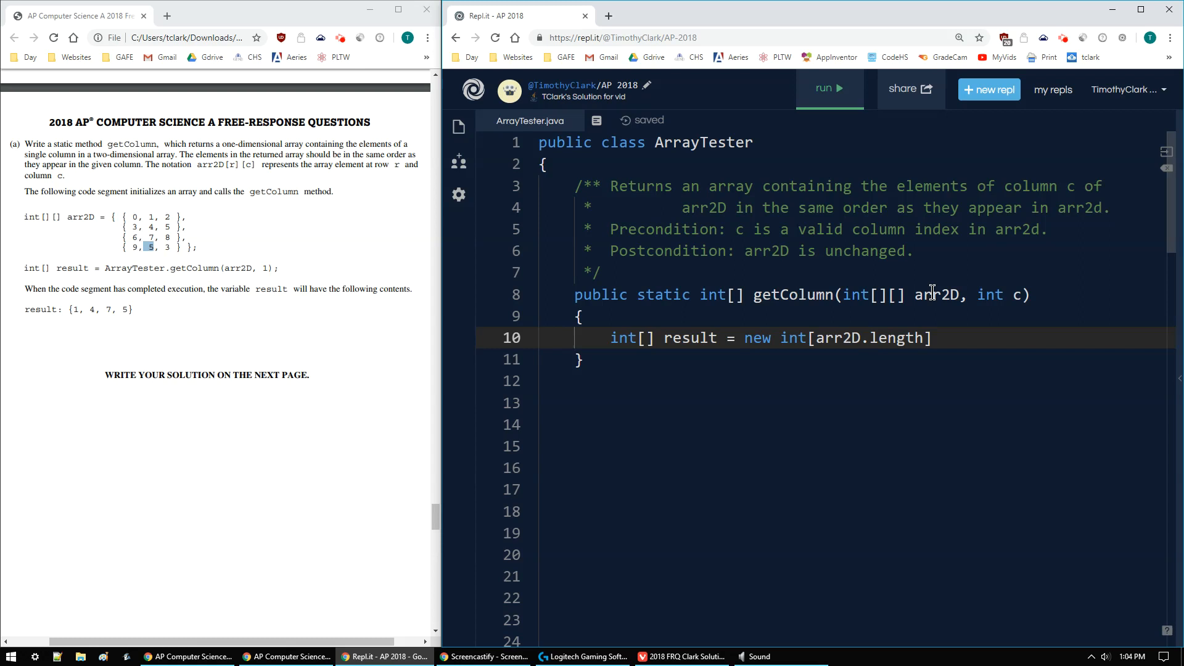
{"action": "type", "text": ";"}
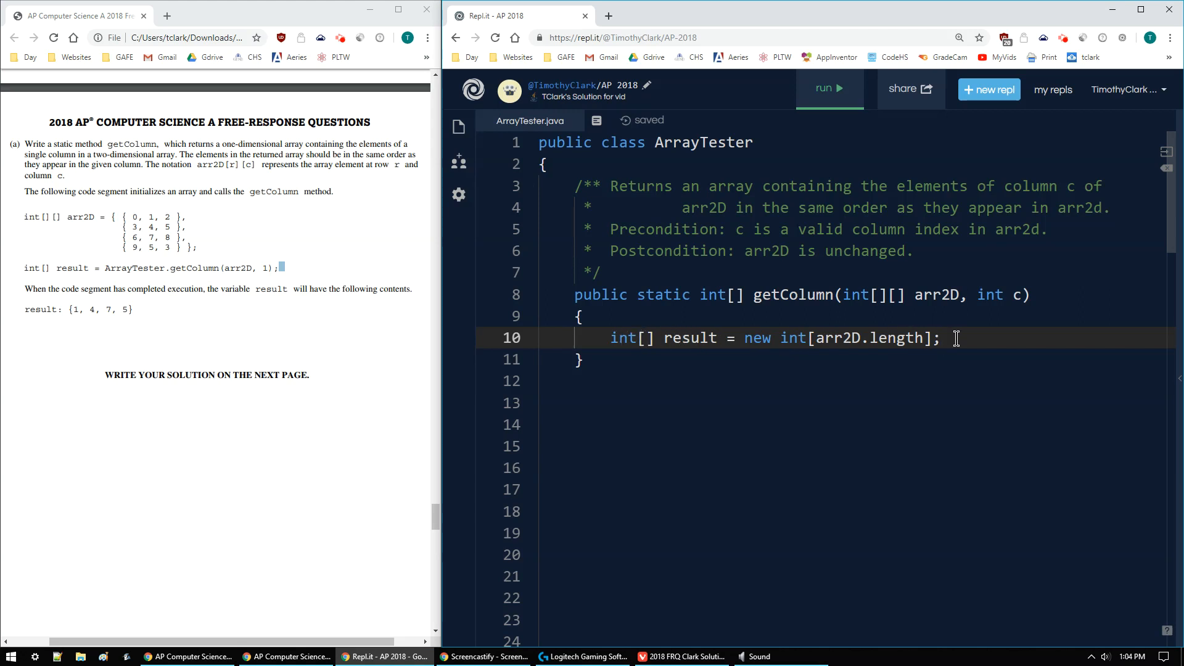
Step: Add a 'return result;' statement below the result declaration
{"action": "key", "text": "Enter"}
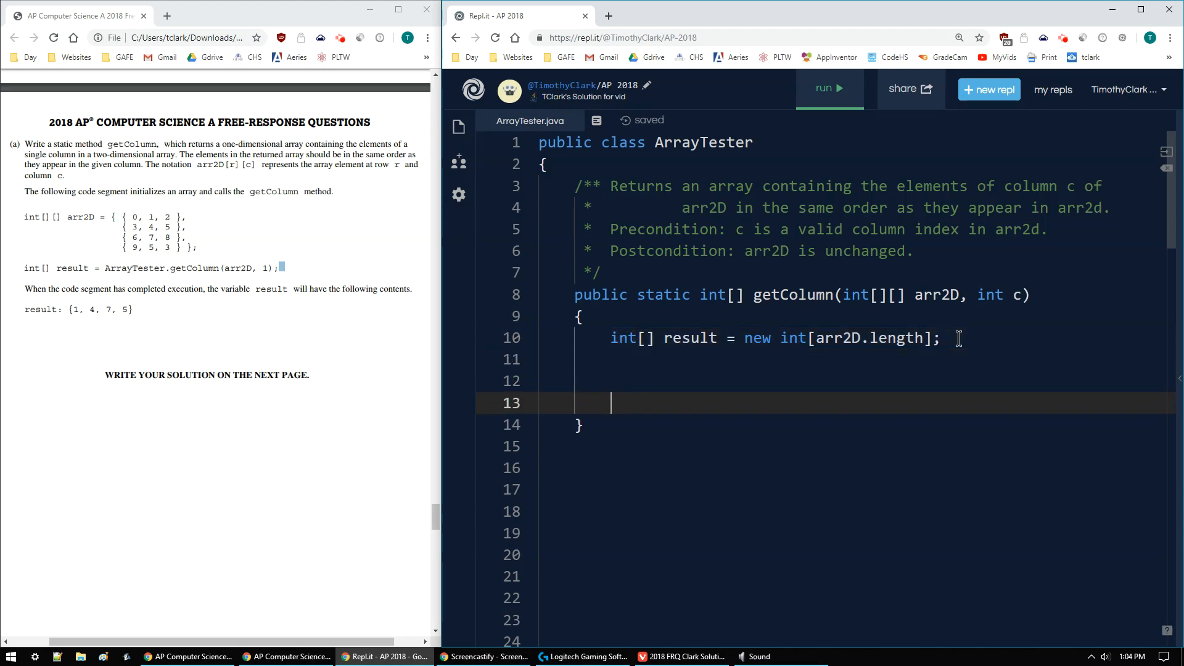
{"action": "type", "text": "ret"}
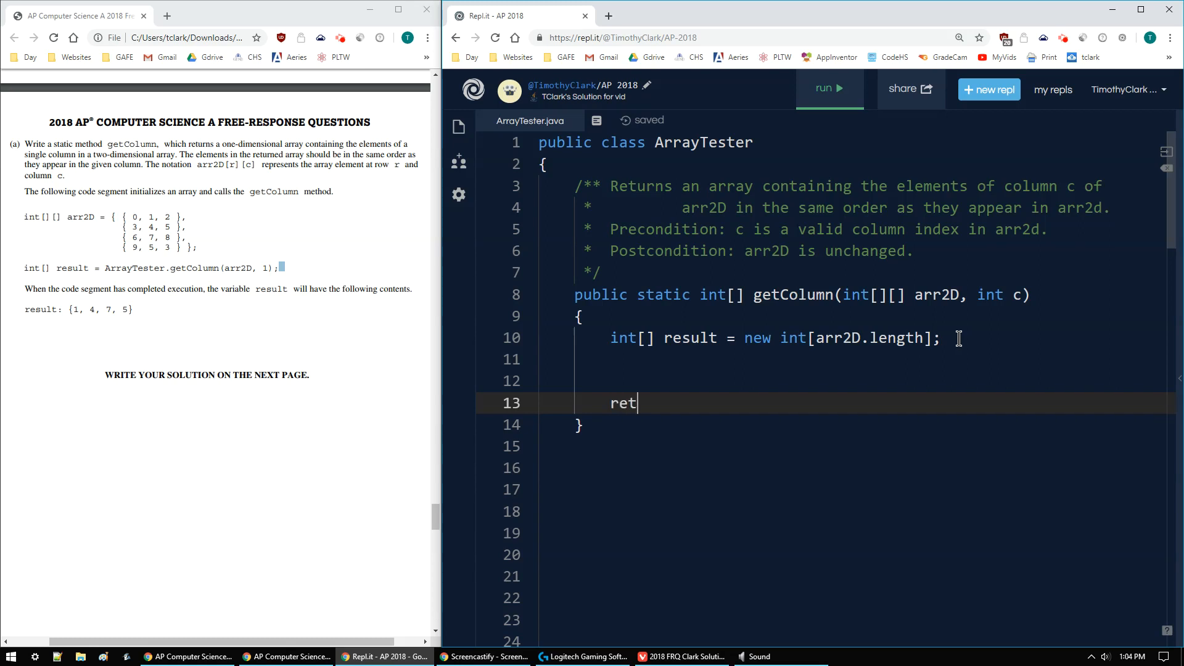
{"action": "type", "text": "urn result"}
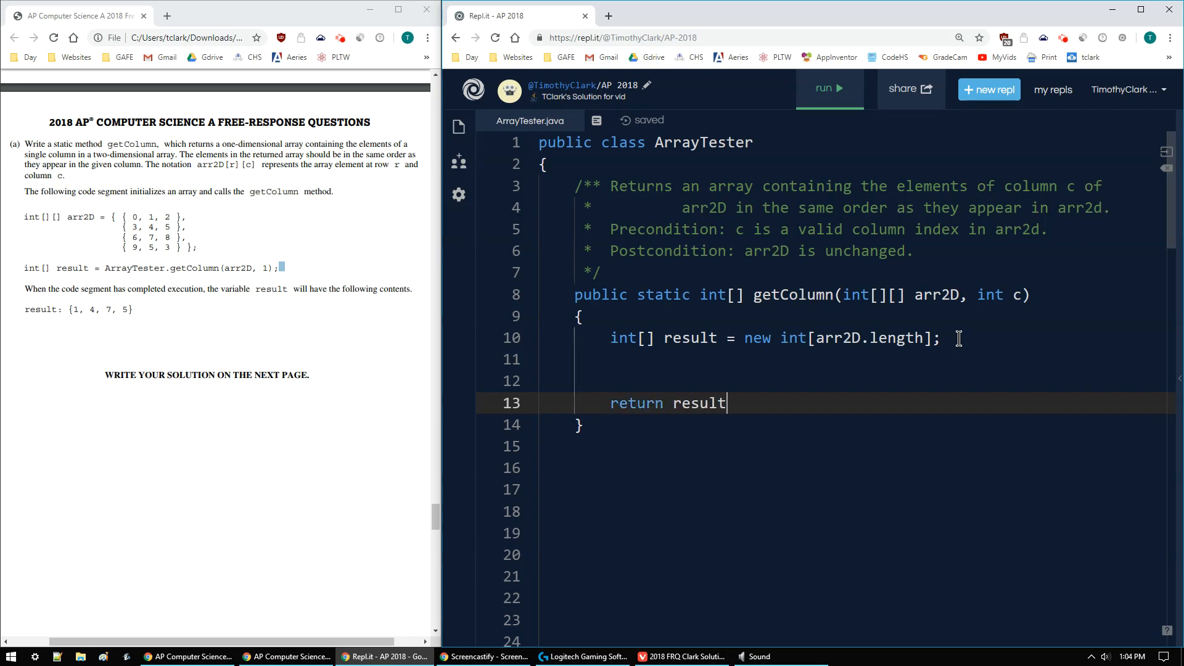
{"action": "type", "text": ";"}
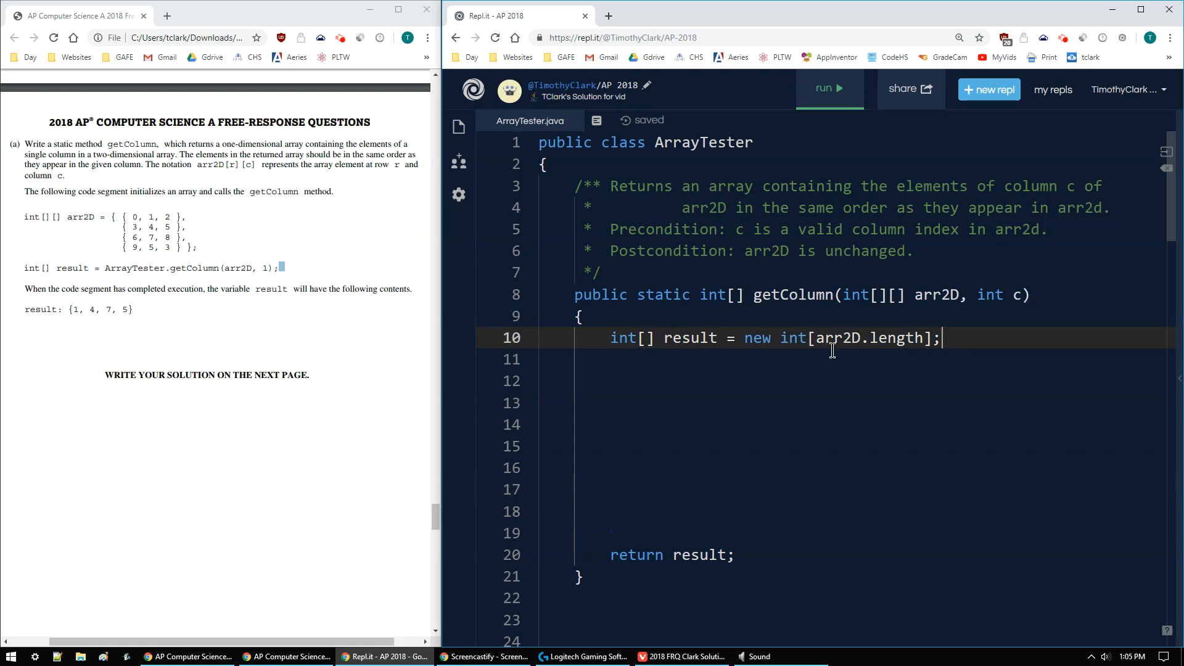
{"action": "mouse_move", "coordinate": [689, 509]}
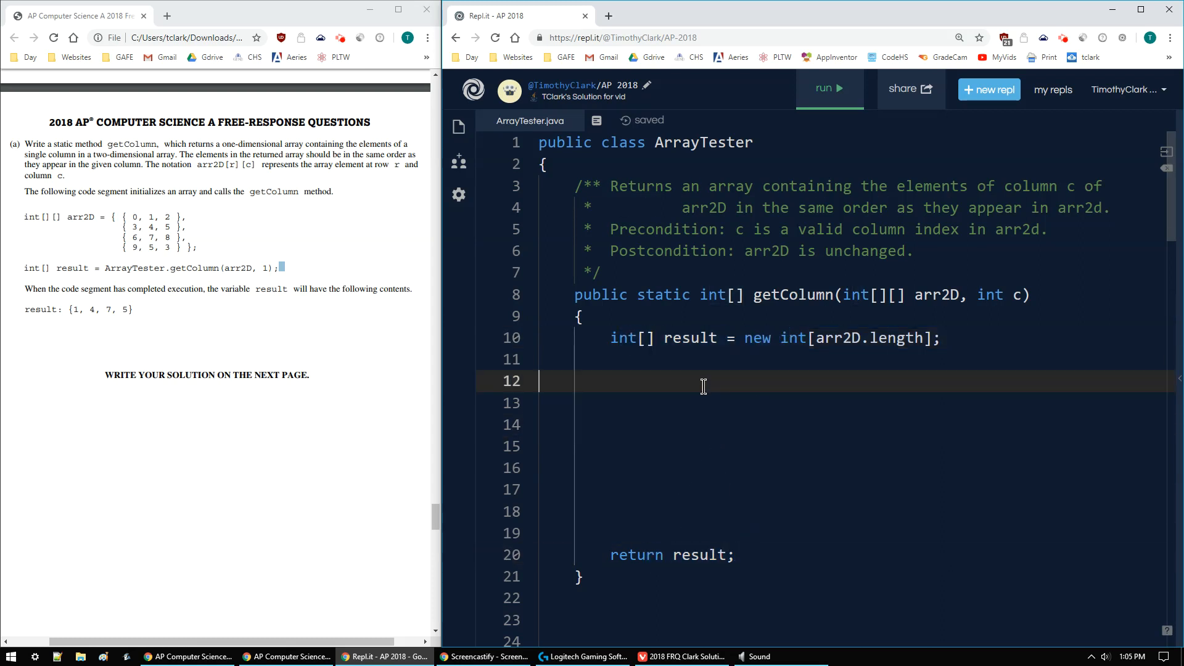
Step: Insert the loop header for(int r = 0; r < arr2D.length; r++) with an opening brace
{"action": "left_click", "coordinate": [960, 338]}
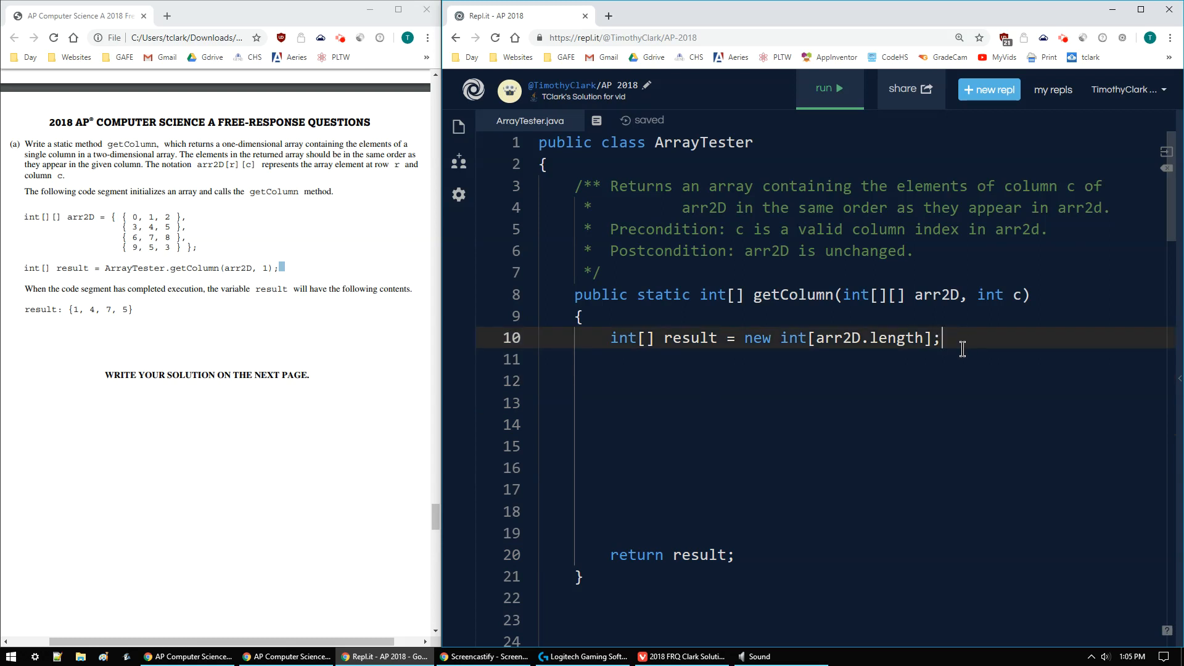
{"action": "key", "text": "Enter"}
{"action": "type", "text": "for(int i "}
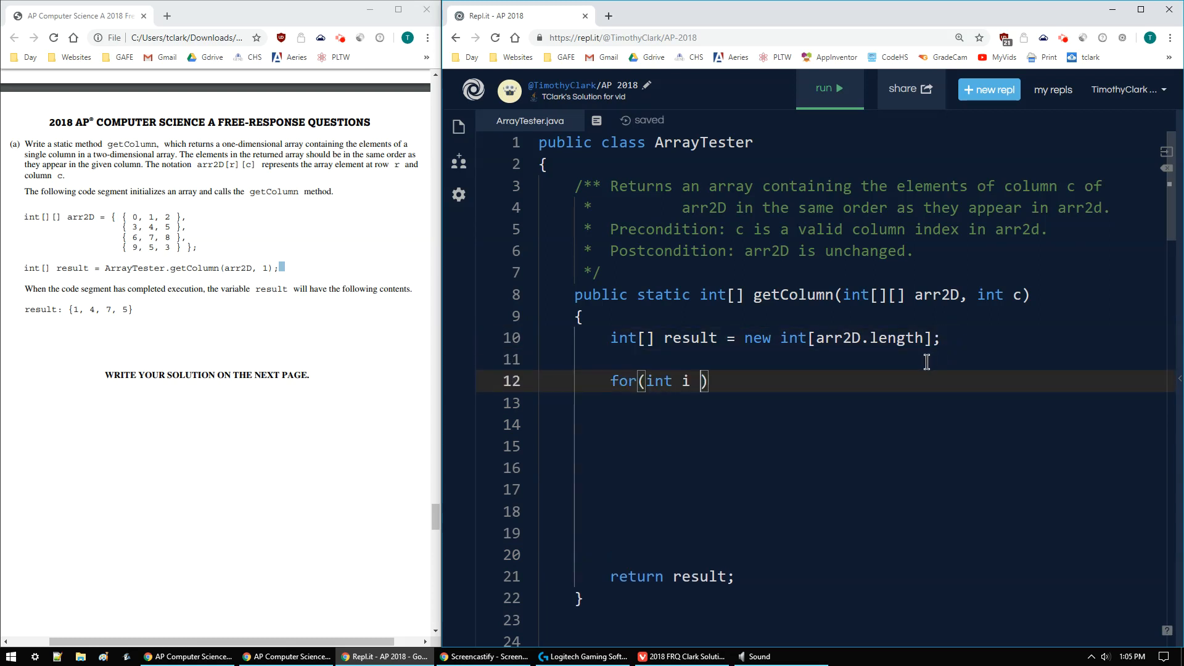
{"action": "type", "text": "r = 0"}
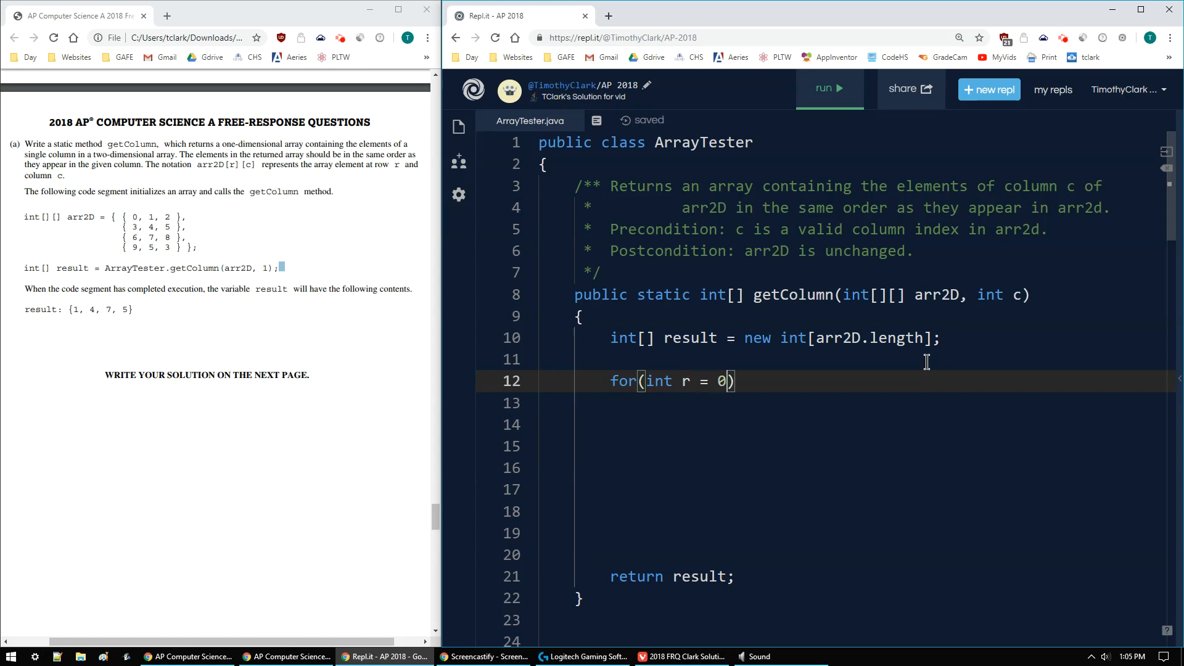
{"action": "type", "text": ";"}
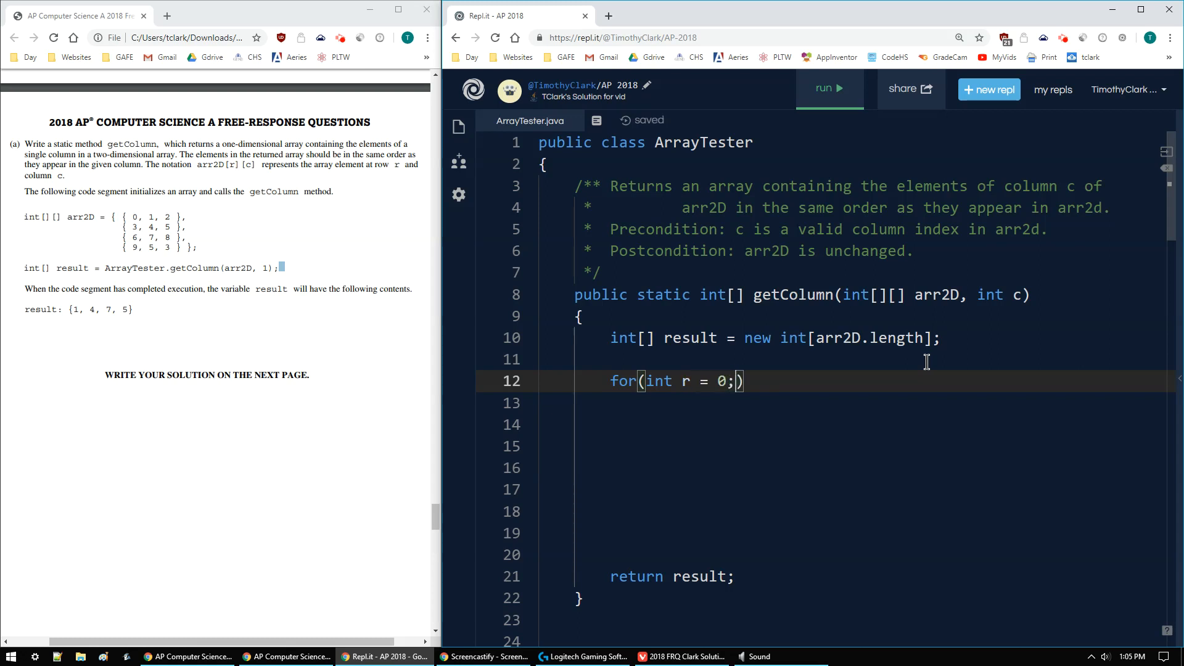
{"action": "type", "text": "r < arrd"}
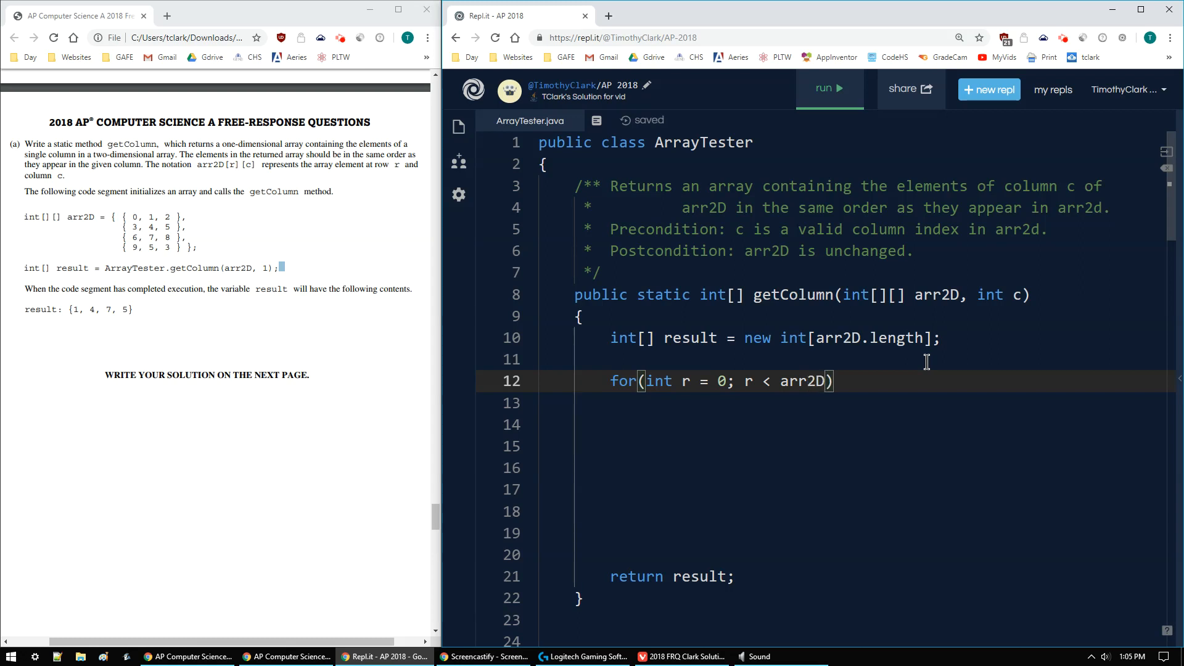
{"action": "type", "text": ".length;"}
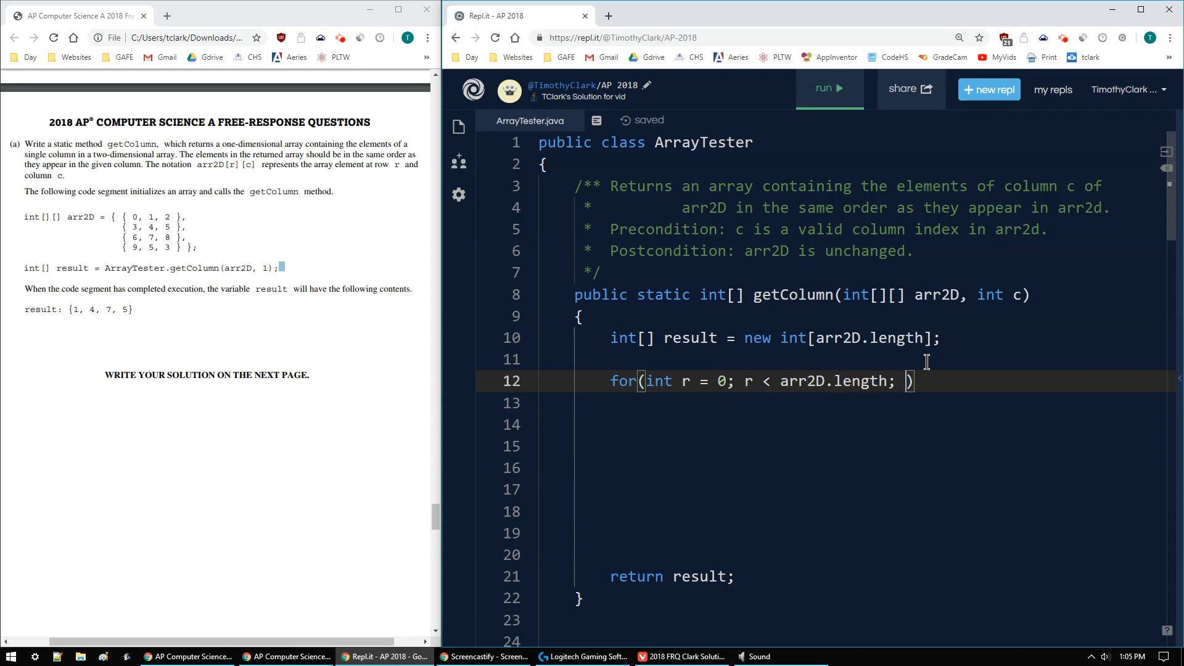
{"action": "type", "text": "r++"}
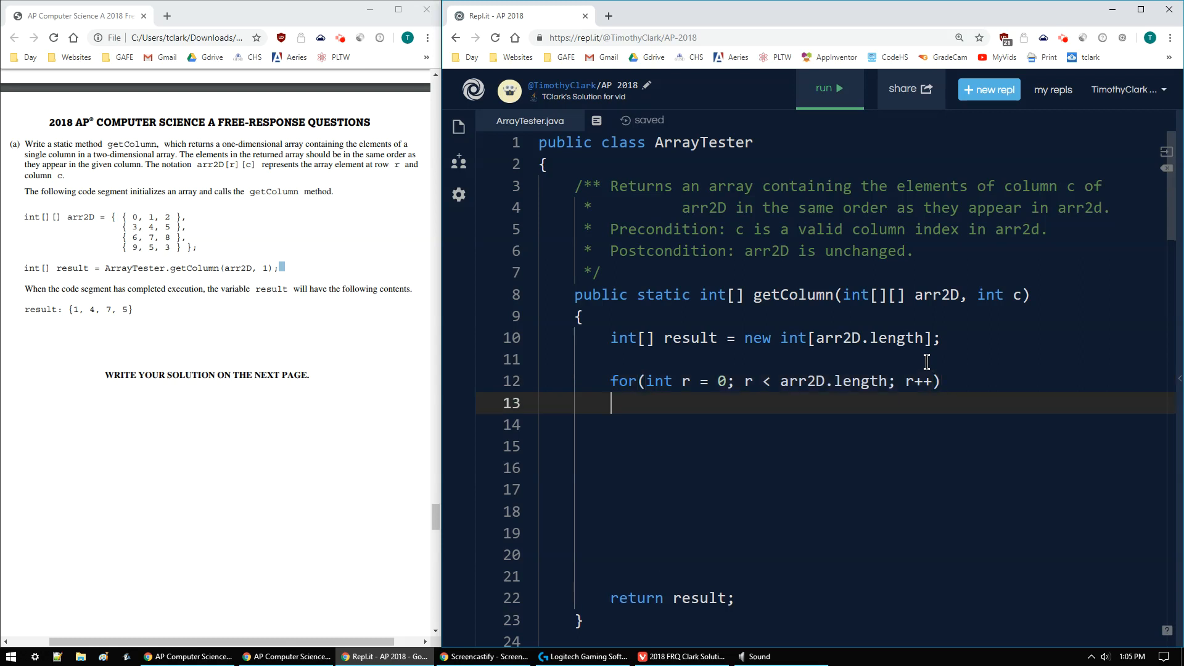
{"action": "type", "text": "{"}
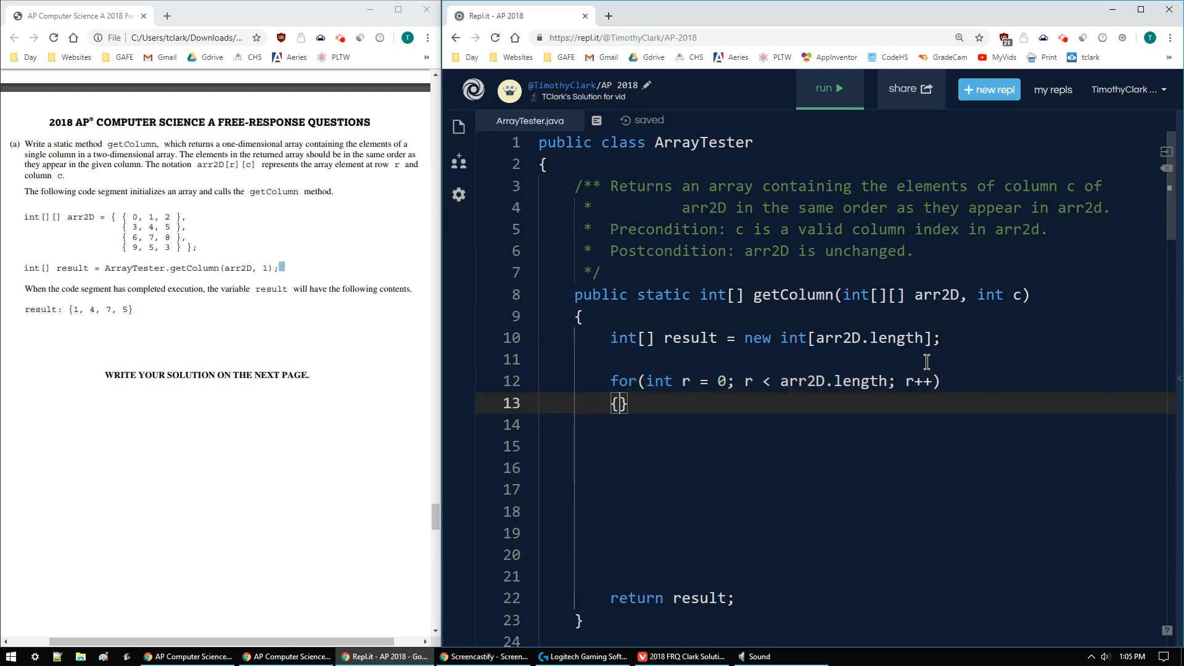
Step: Write result[r] = arr2D[r][c]; as the loop body
{"action": "key", "text": "Enter"}
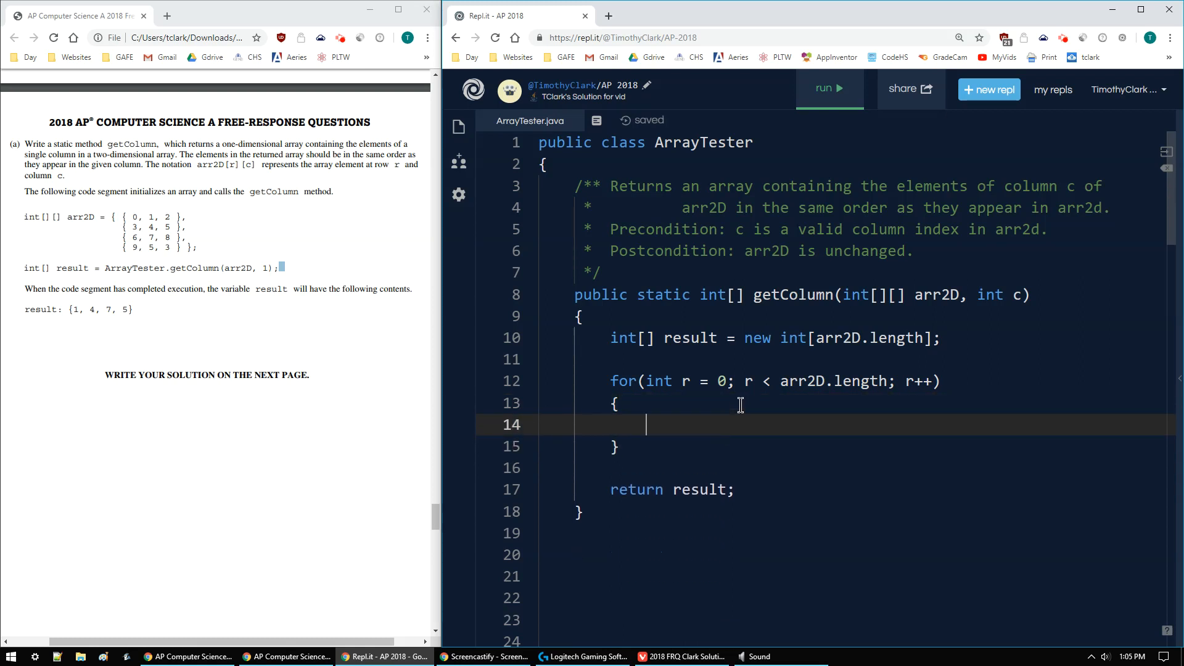
{"action": "mouse_move", "coordinate": [720, 396]}
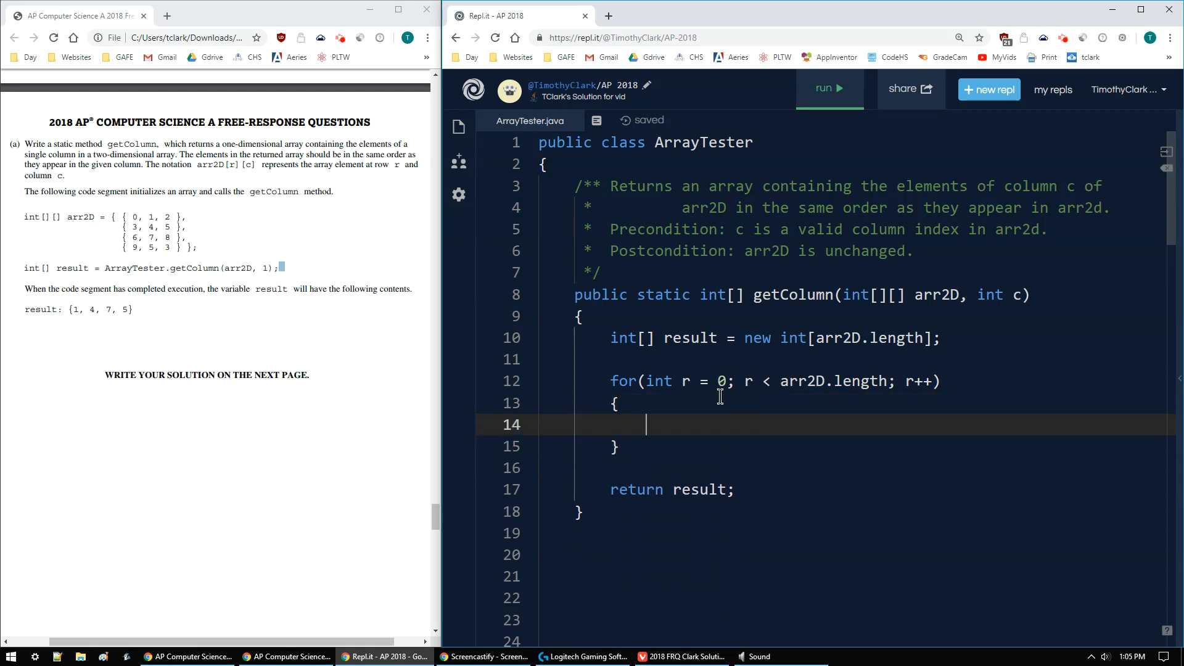
{"action": "type", "text": "result[r"}
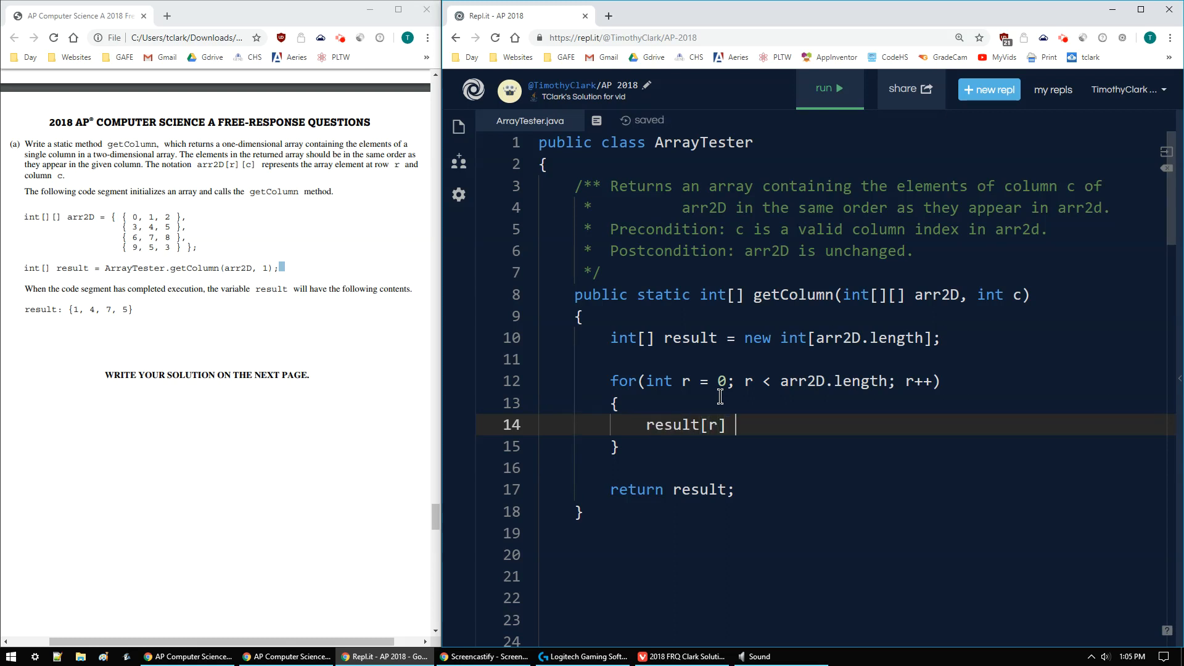
{"action": "type", "text": "= arr"}
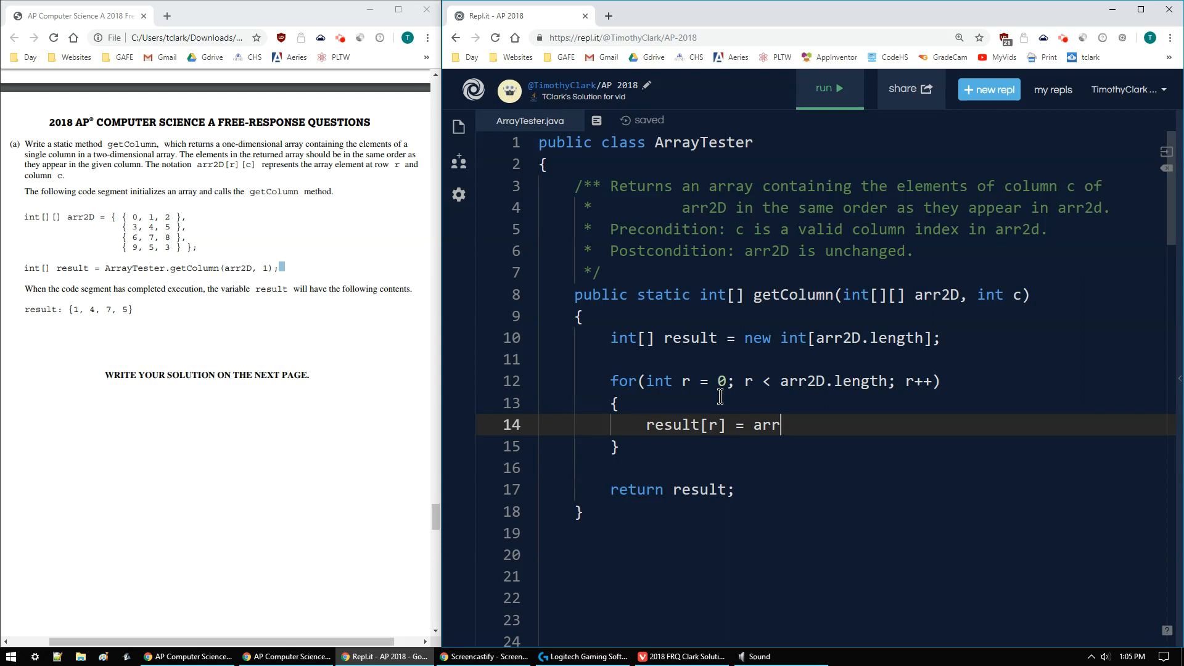
{"action": "type", "text": "2D"}
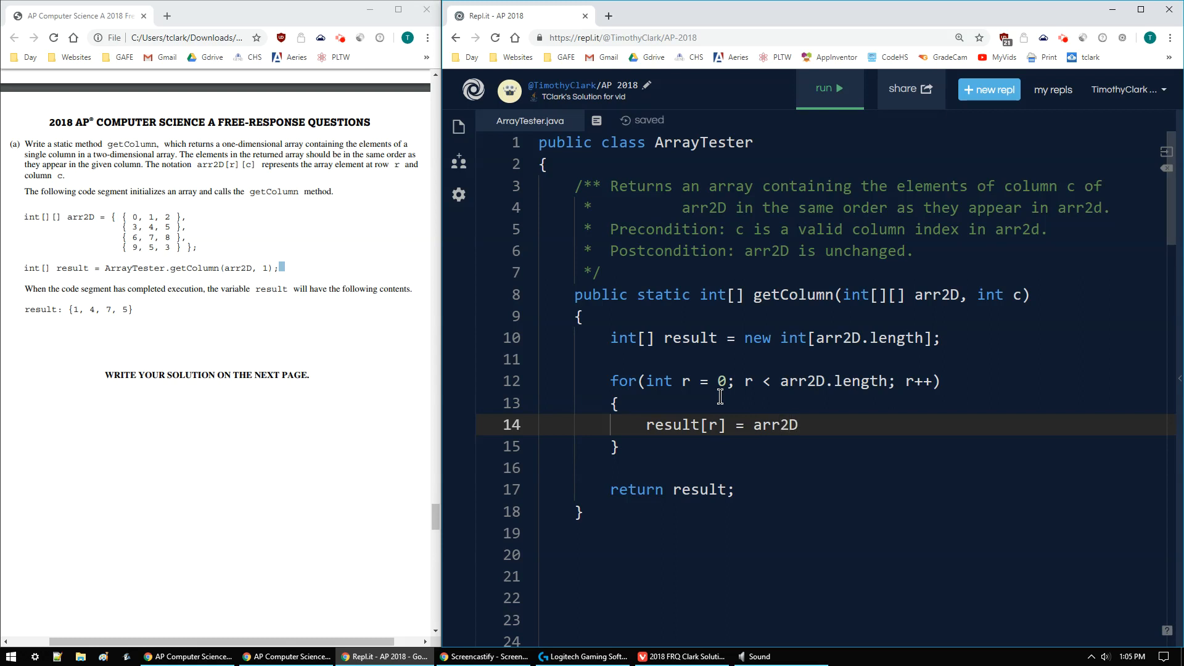
{"action": "type", "text": "[r]"}
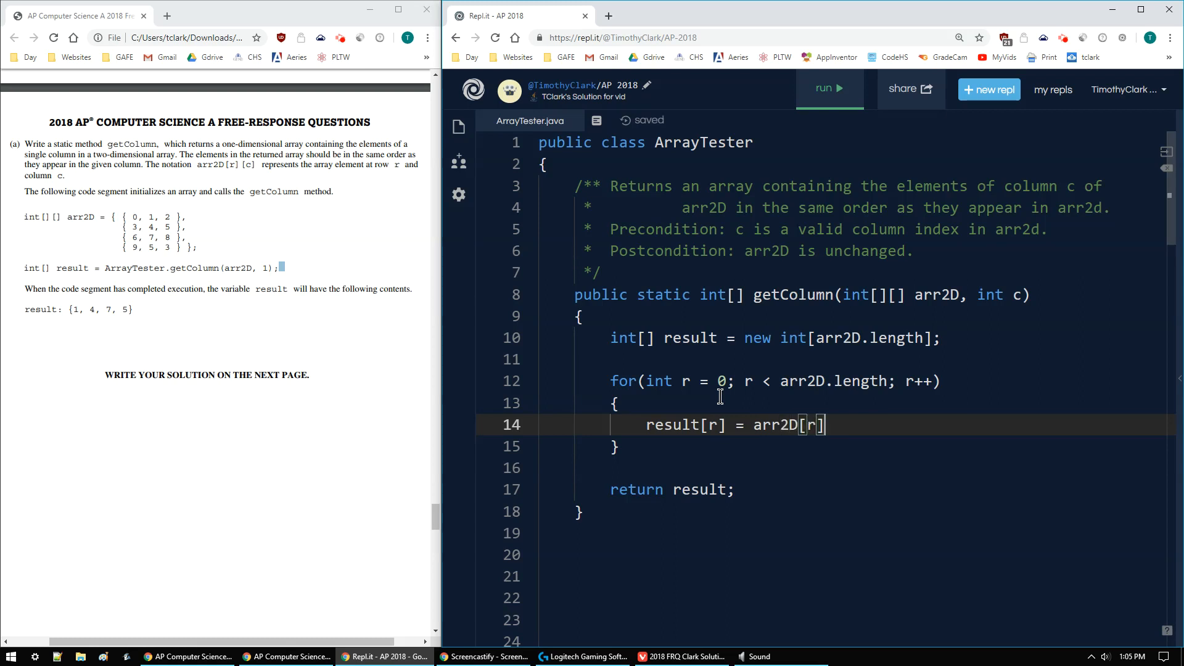
{"action": "type", "text": "[c]"}
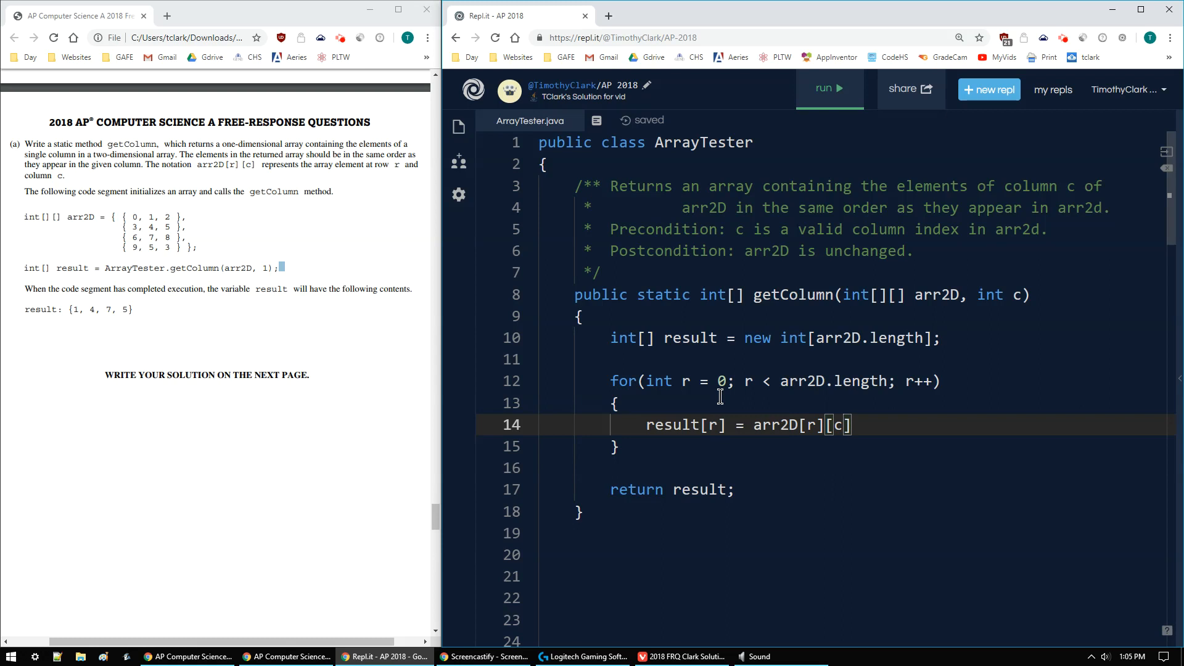
{"action": "type", "text": ";"}
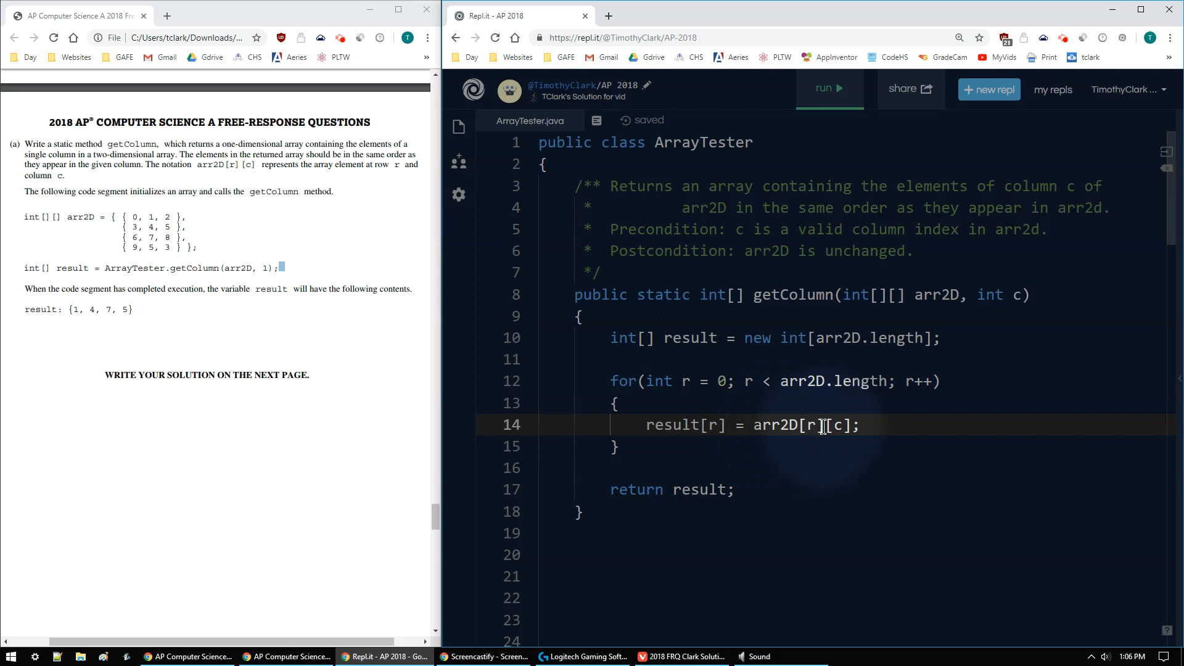
{"action": "mouse_move", "coordinate": [746, 414]}
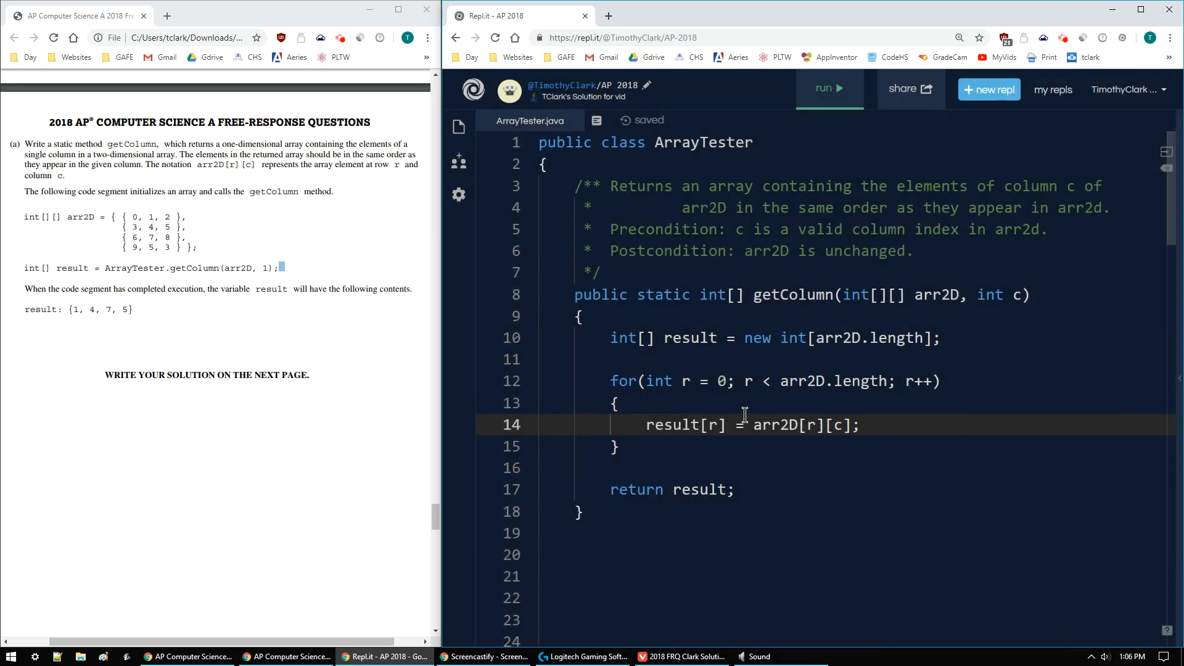
{"action": "mouse_move", "coordinate": [707, 381]}
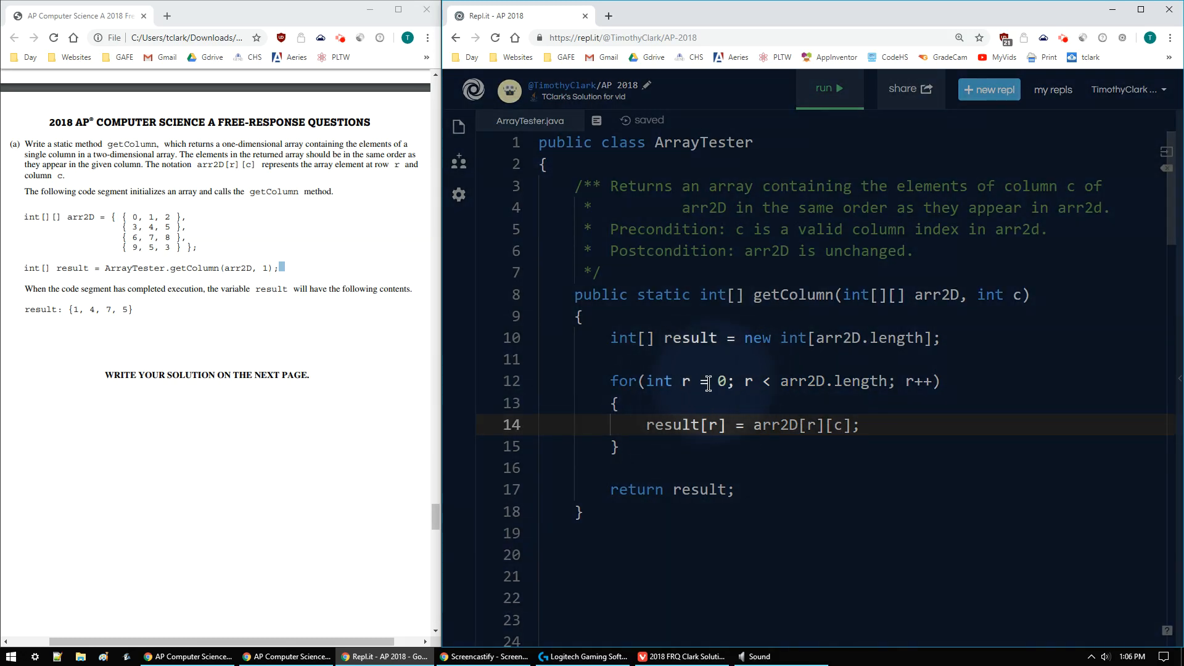
{"action": "mouse_move", "coordinate": [1014, 295]}
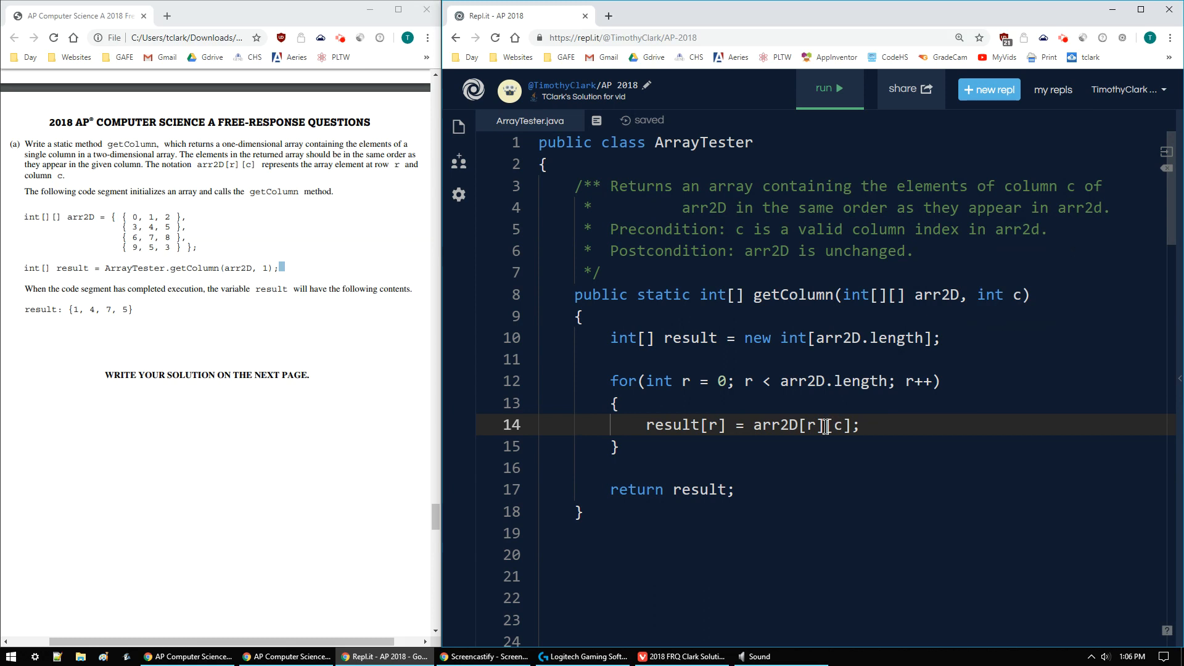
{"action": "double_click", "coordinate": [838, 425]}
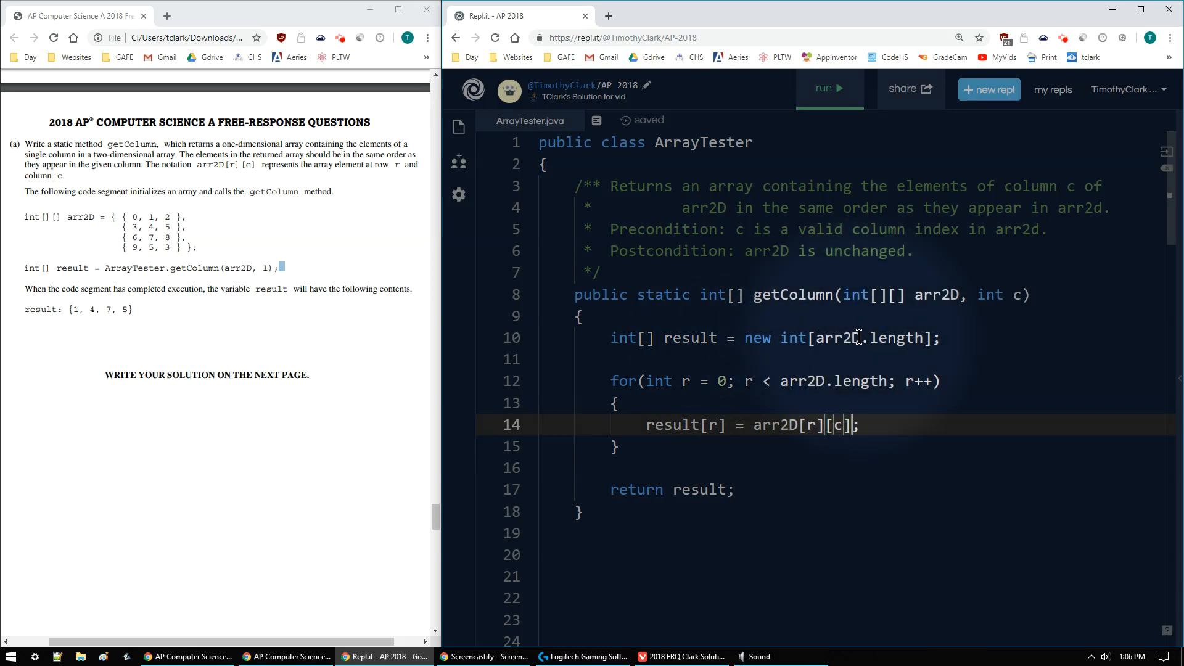
{"action": "mouse_move", "coordinate": [819, 381]}
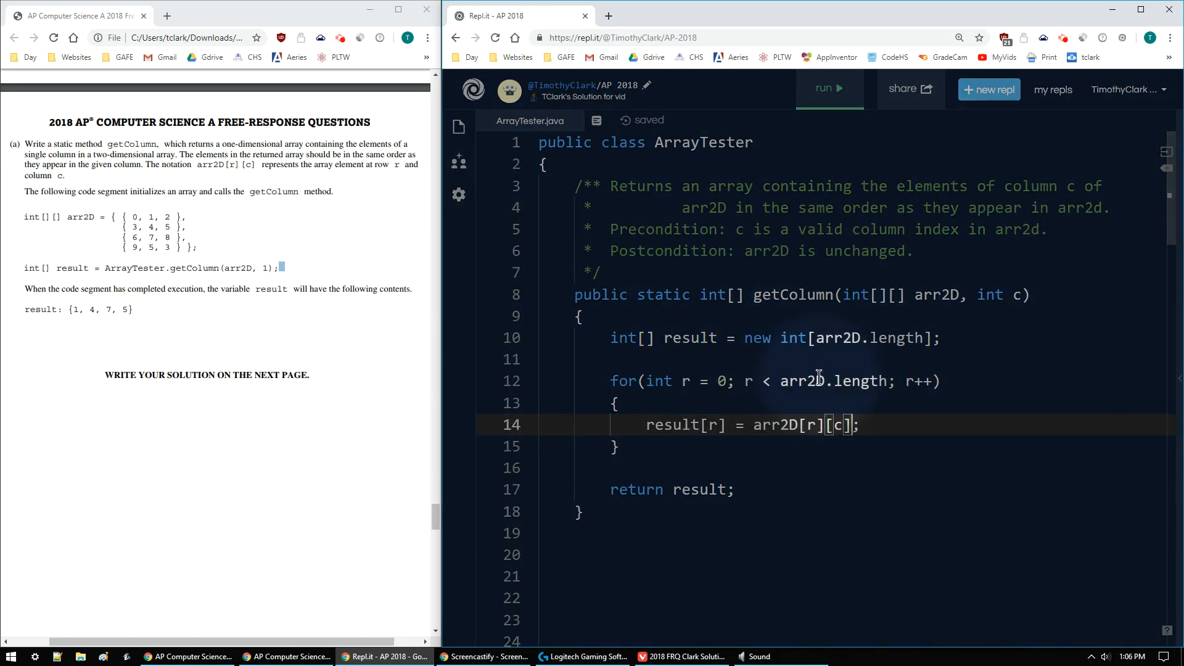
{"action": "left_click", "coordinate": [643, 425]}
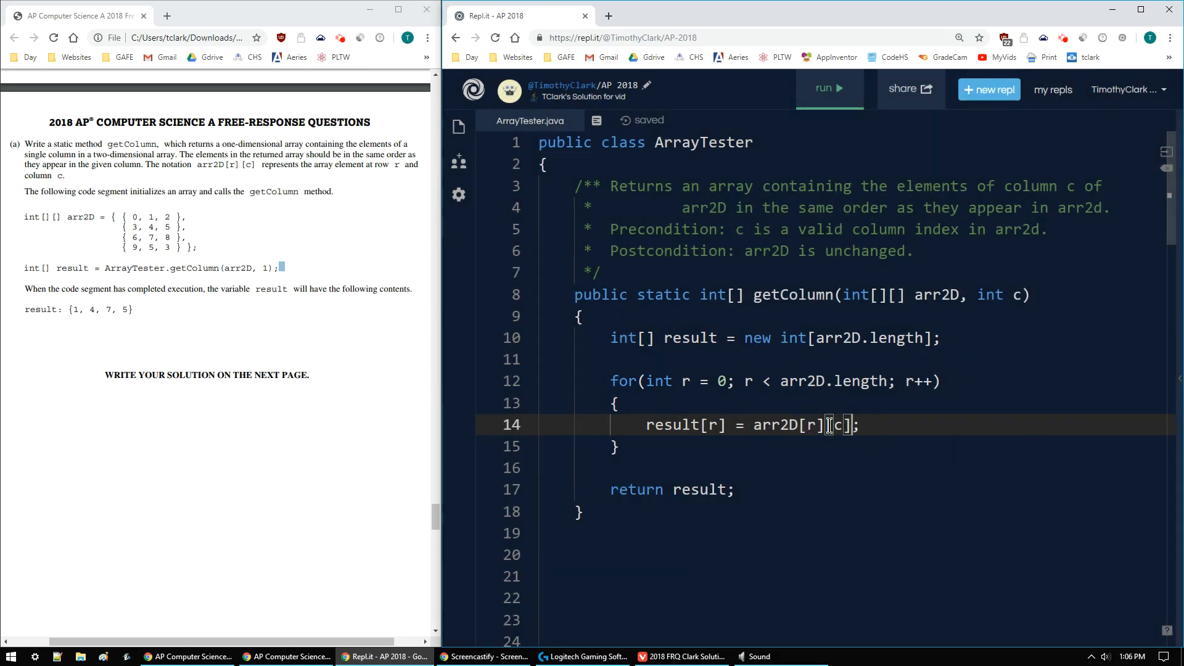
{"action": "mouse_move", "coordinate": [723, 460]}
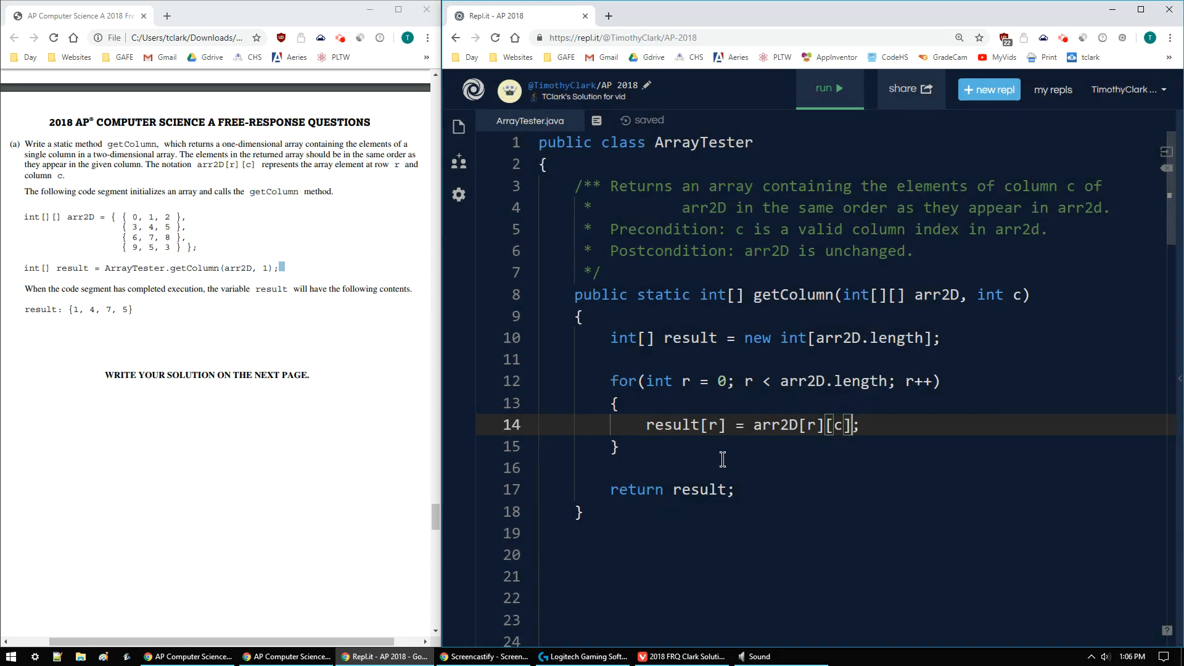
{"action": "mouse_move", "coordinate": [667, 490]}
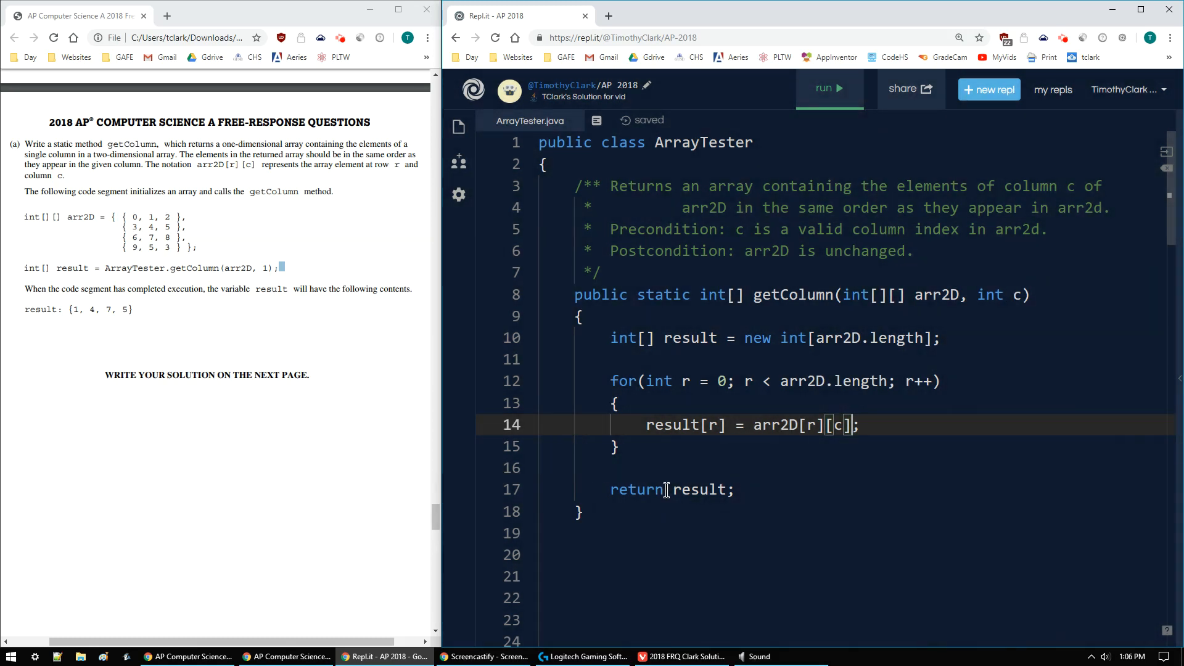
{"action": "mouse_move", "coordinate": [668, 467]}
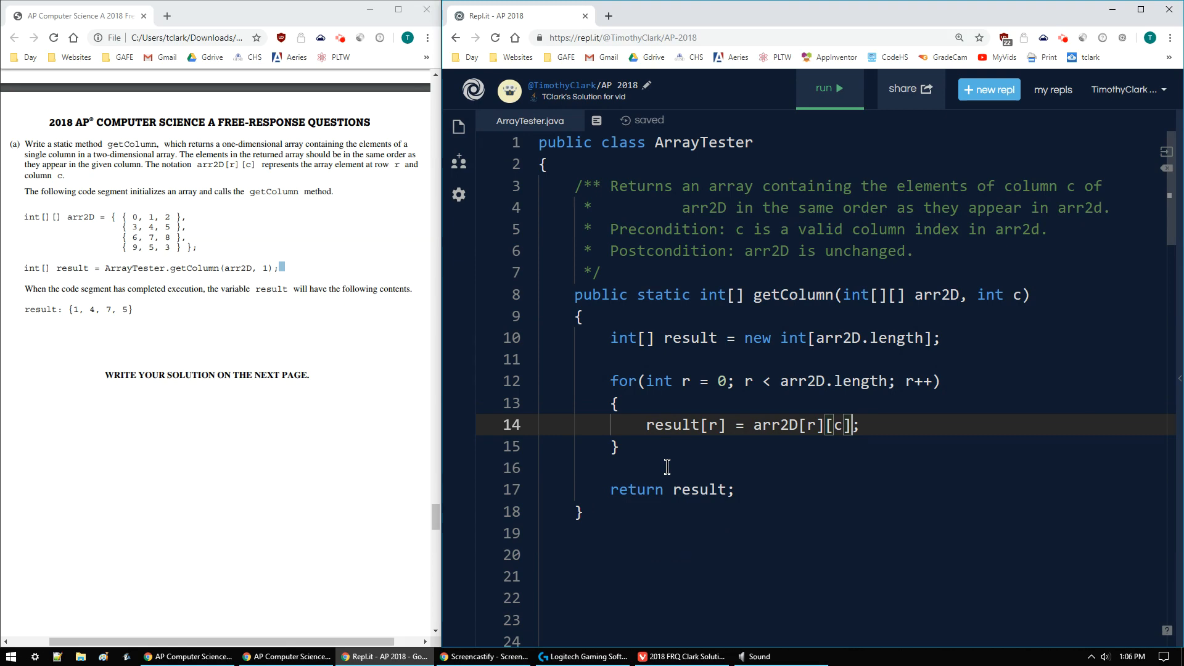